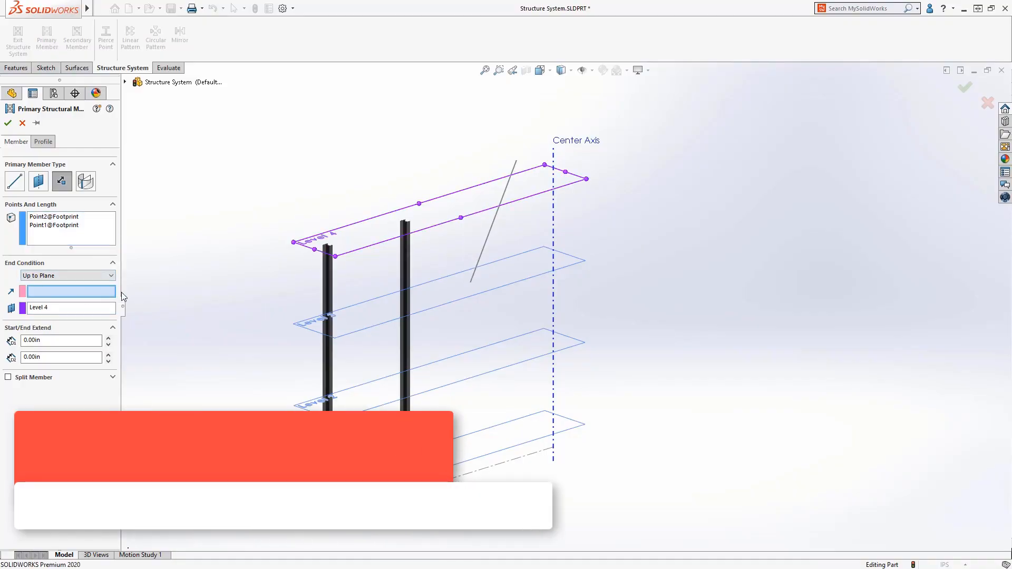
Create the primary and secondary members and finish the Structure System
{"action": "left_click", "coordinate": [77, 36]}
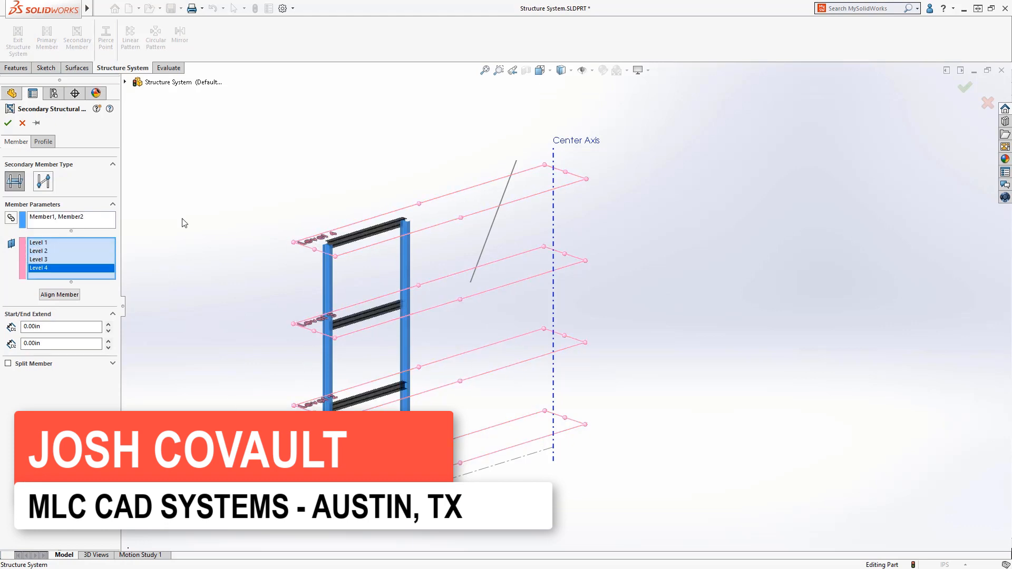
{"action": "left_click", "coordinate": [42, 141]}
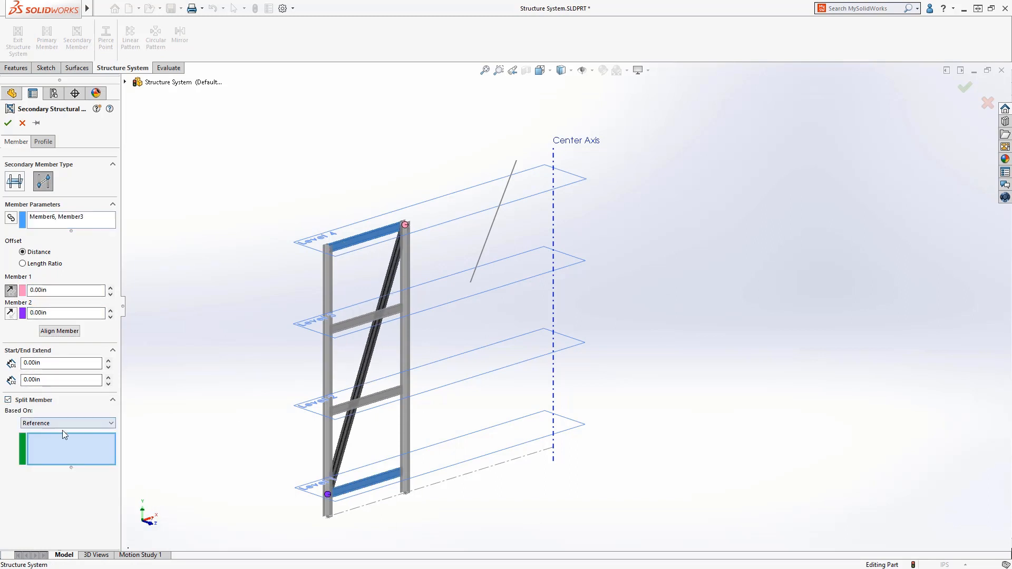
{"action": "left_click", "coordinate": [42, 141]}
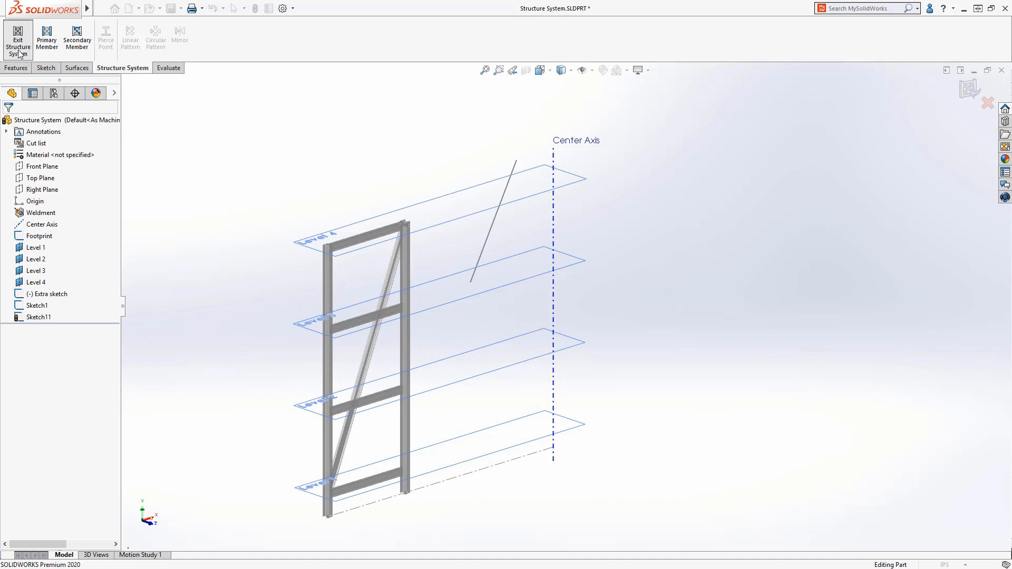
{"action": "left_click", "coordinate": [18, 39]}
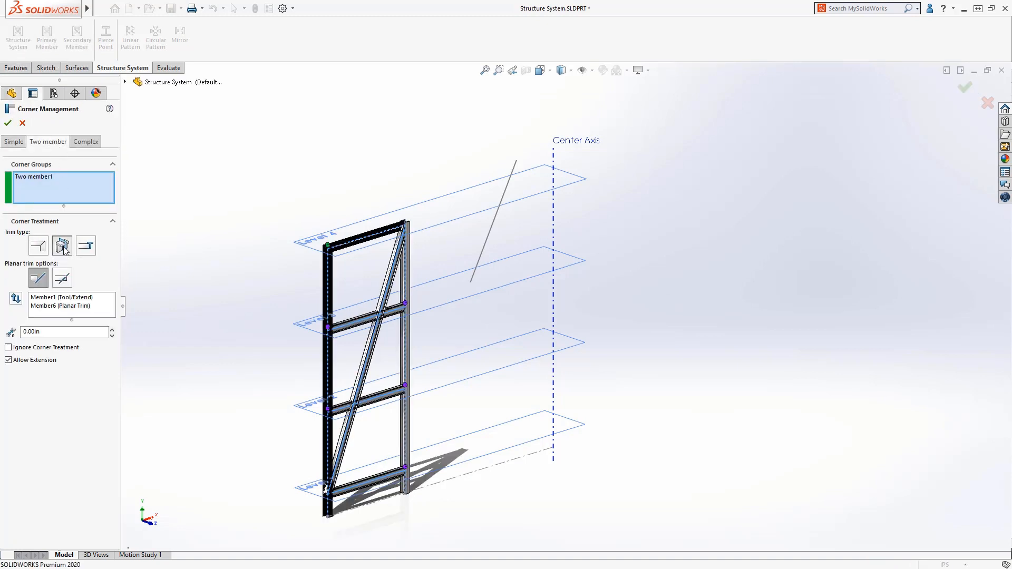
Apply a planar trim in Corner Management and circular-pattern the frame bodies about the Center Axis
{"action": "left_click", "coordinate": [85, 141]}
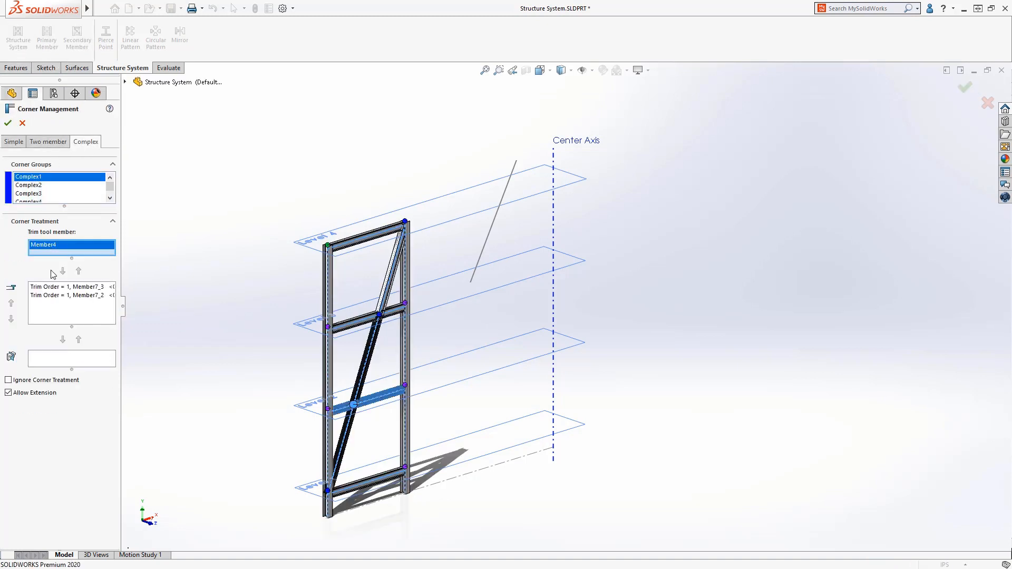
{"action": "left_click", "coordinate": [155, 34]}
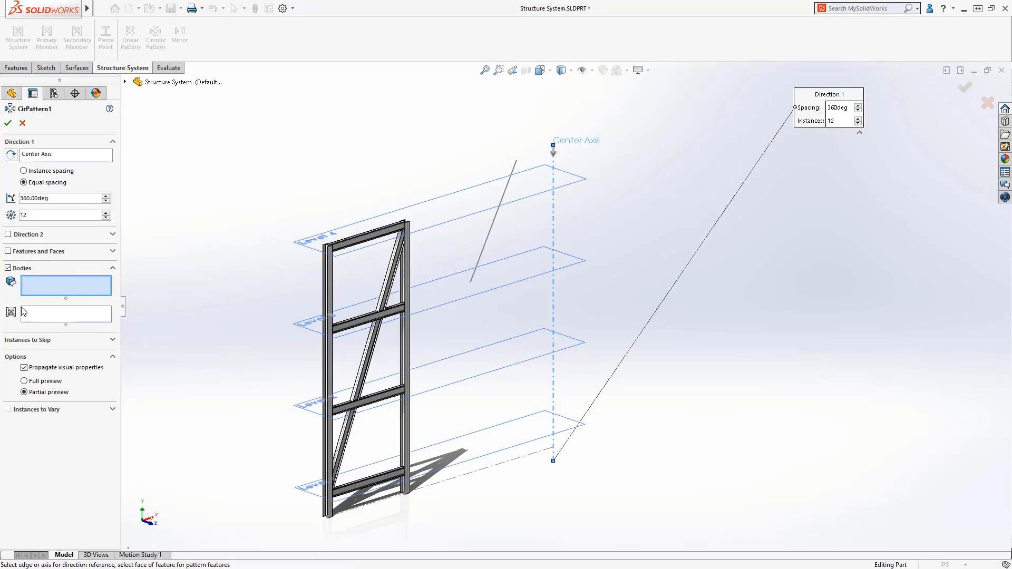
{"action": "left_click", "coordinate": [7, 122]}
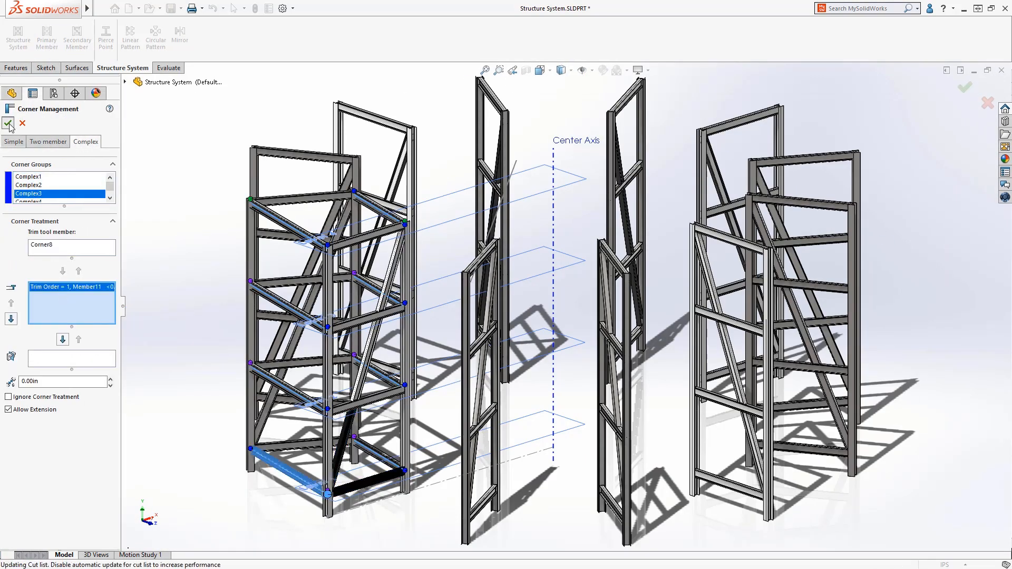
{"action": "left_click", "coordinate": [8, 123]}
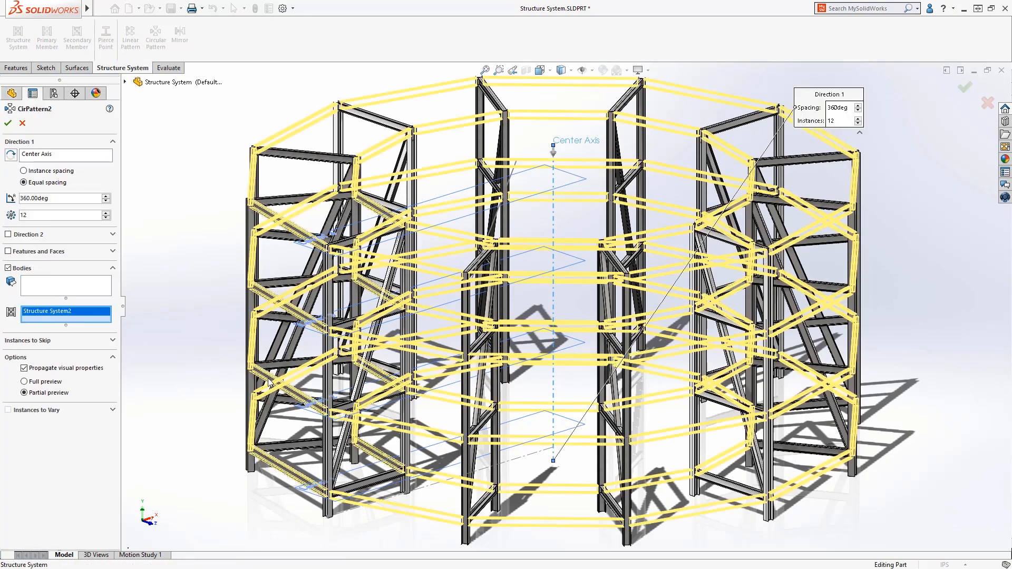
{"action": "left_click", "coordinate": [8, 123]}
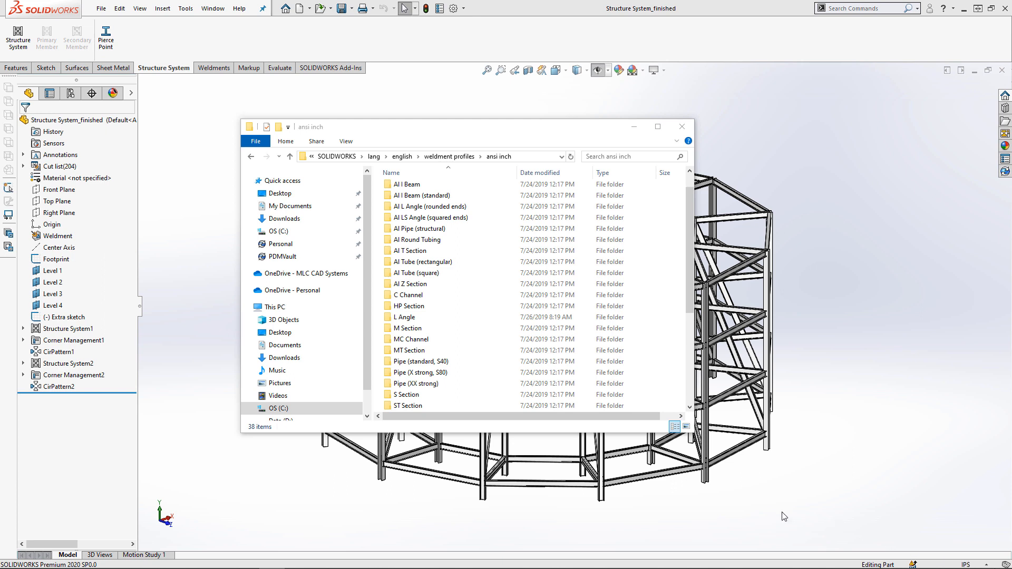
{"action": "mouse_move", "coordinate": [543, 512]}
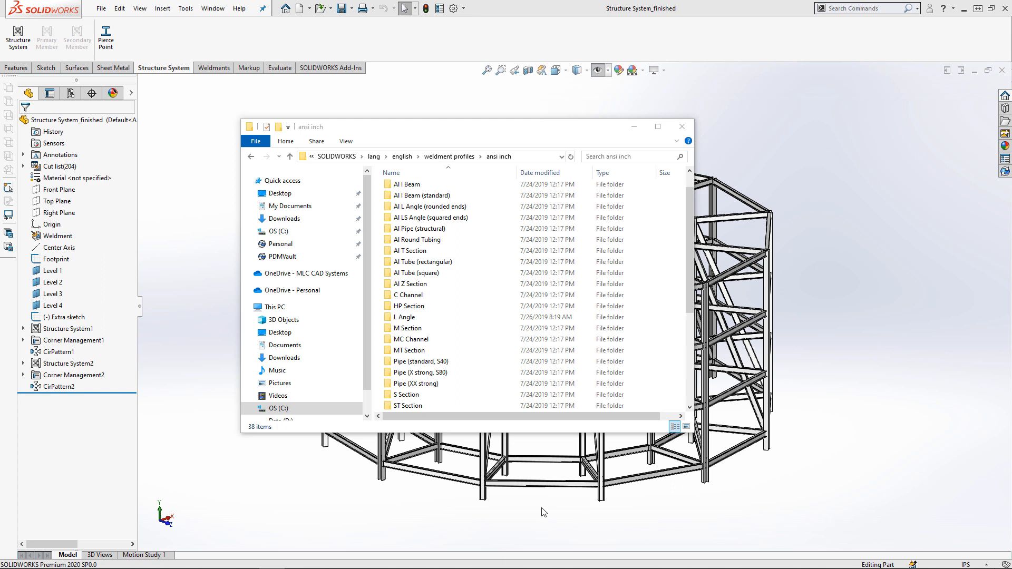
Browse the Pipe (standard, S40) folder in the ansi inch library, return, and close the window
{"action": "scroll", "scroll_direction": "down", "scroll_amount": 3}
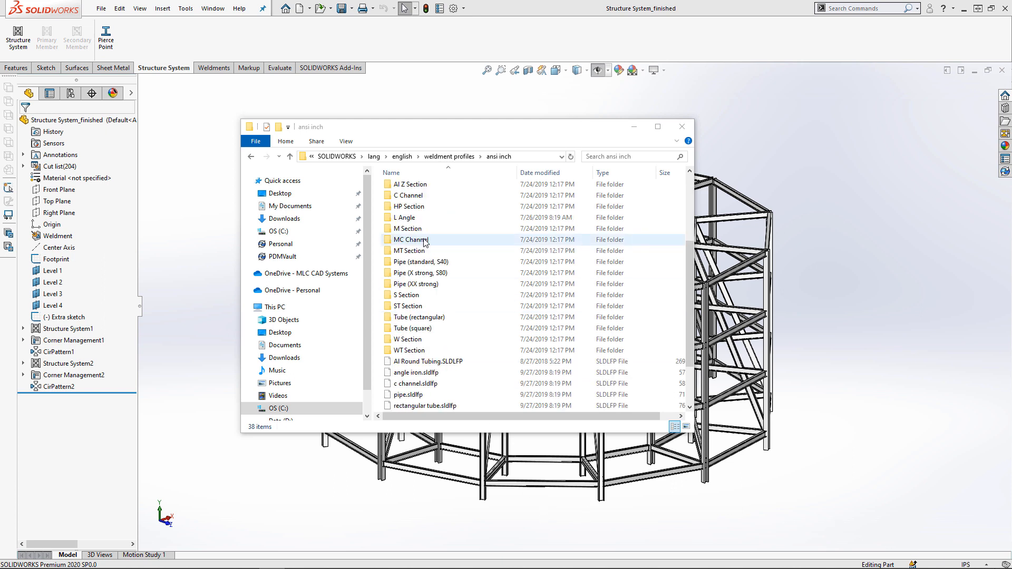
{"action": "double_click", "coordinate": [421, 261]}
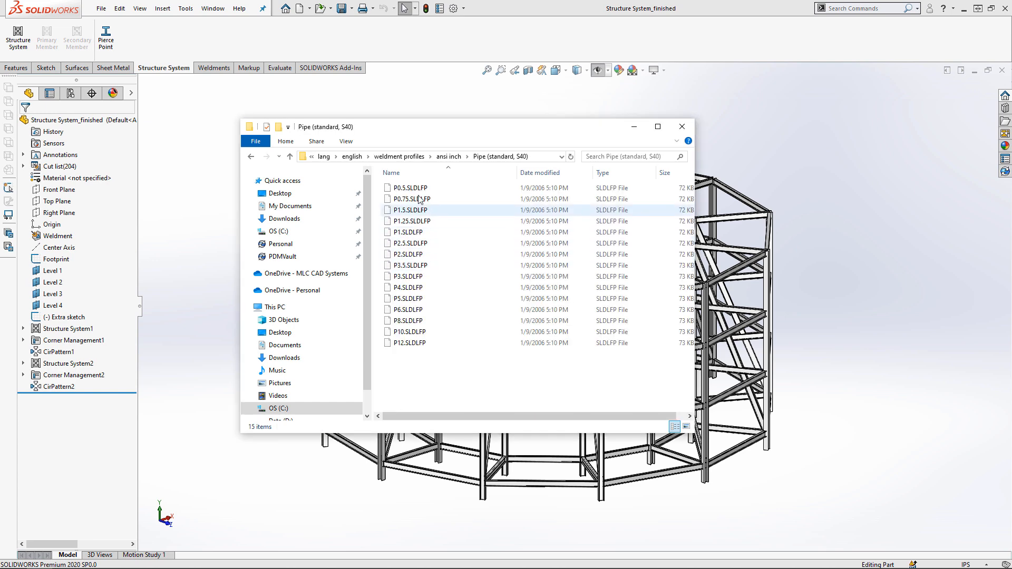
{"action": "left_click", "coordinate": [409, 332]}
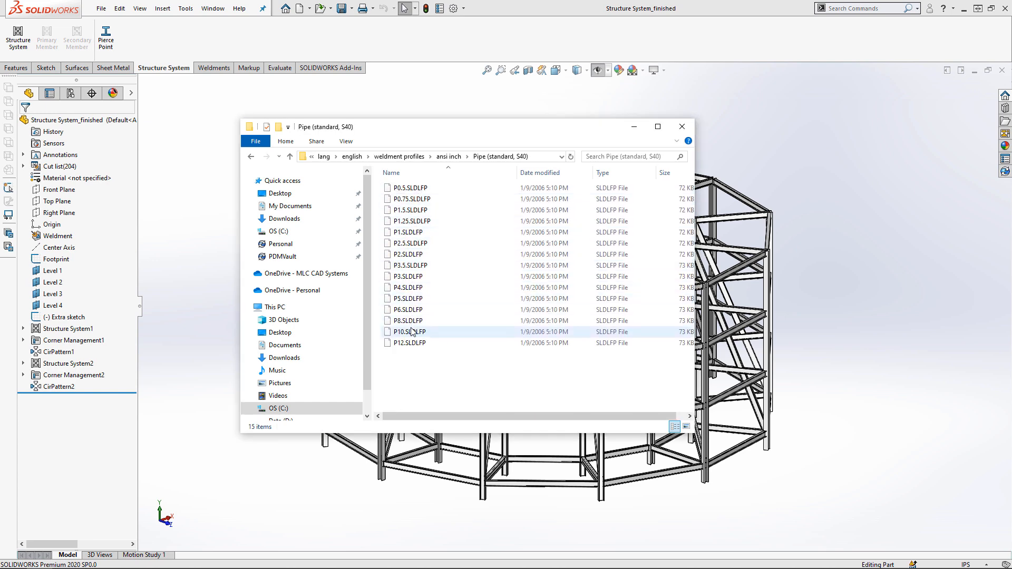
{"action": "left_click", "coordinate": [448, 156]}
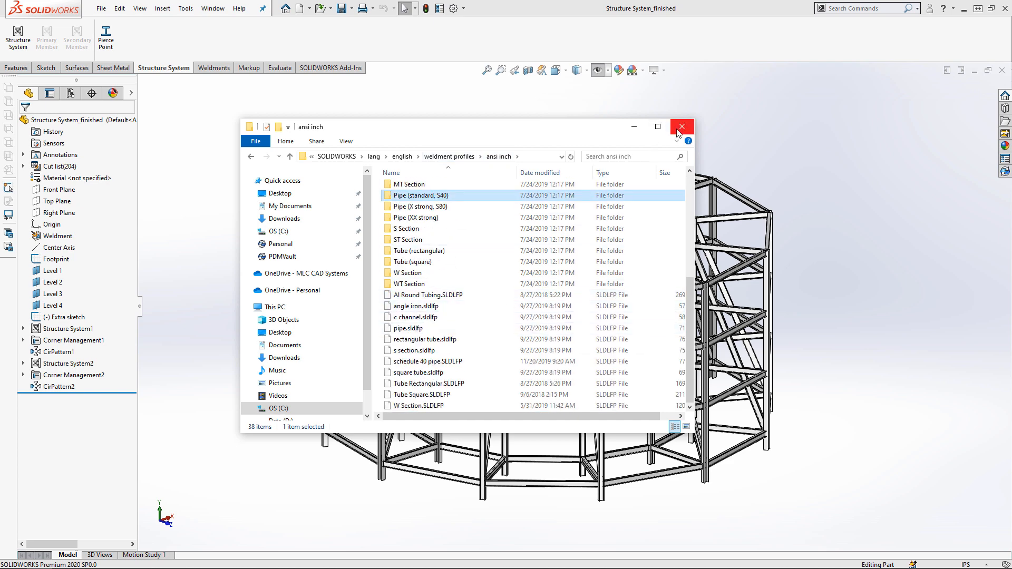
{"action": "left_click", "coordinate": [682, 126]}
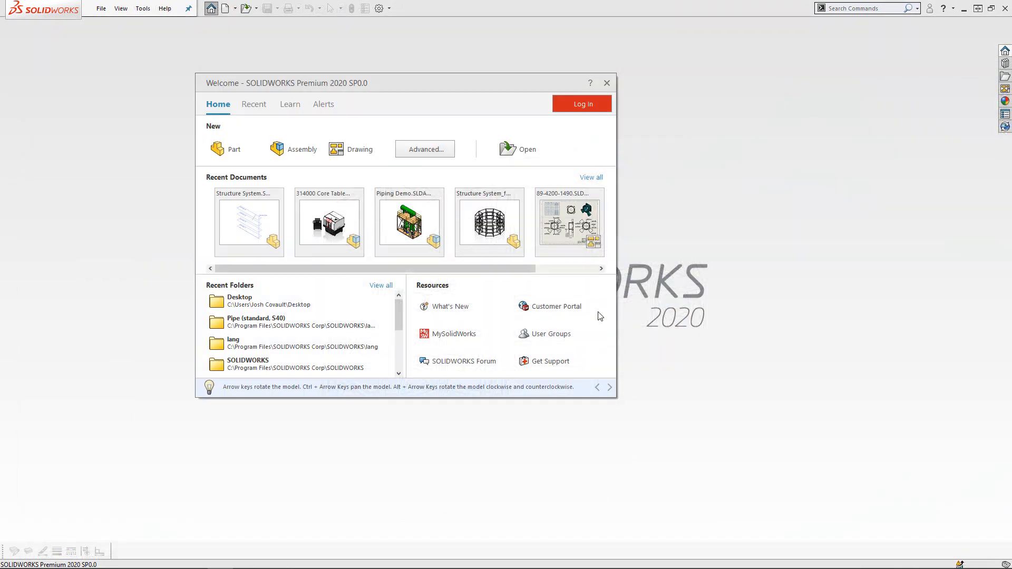
Open P0.5.SLDLFP from the Pipe (standard, S40) folder as read-only
{"action": "left_click", "coordinate": [517, 149]}
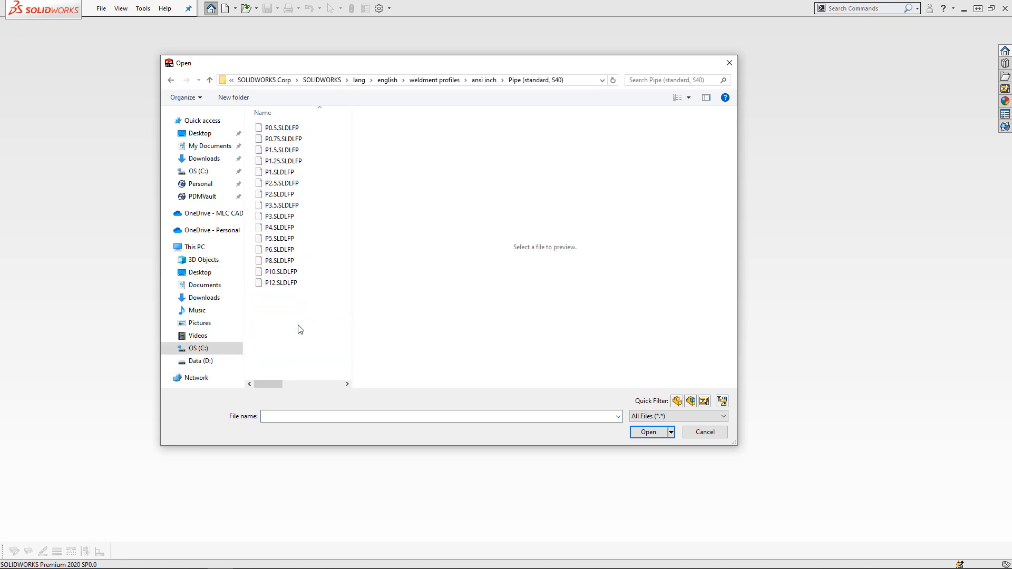
{"action": "left_click", "coordinate": [280, 127]}
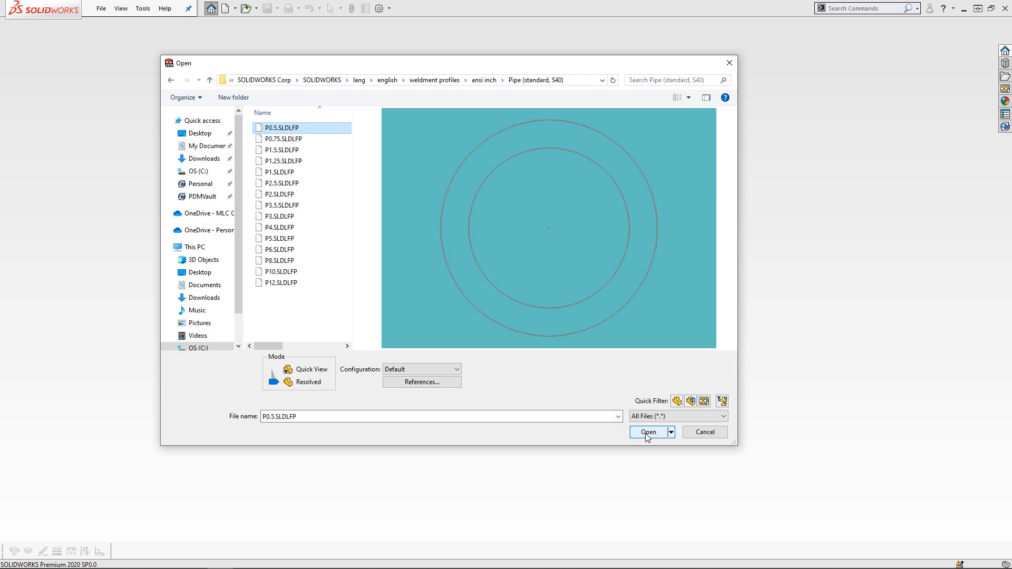
{"action": "left_click", "coordinate": [648, 432]}
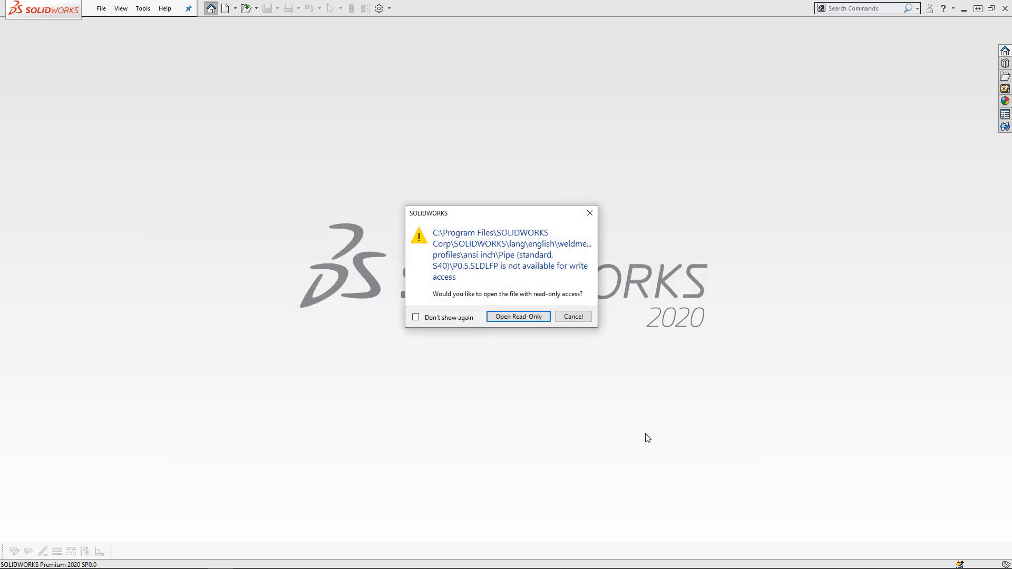
{"action": "left_click", "coordinate": [516, 316]}
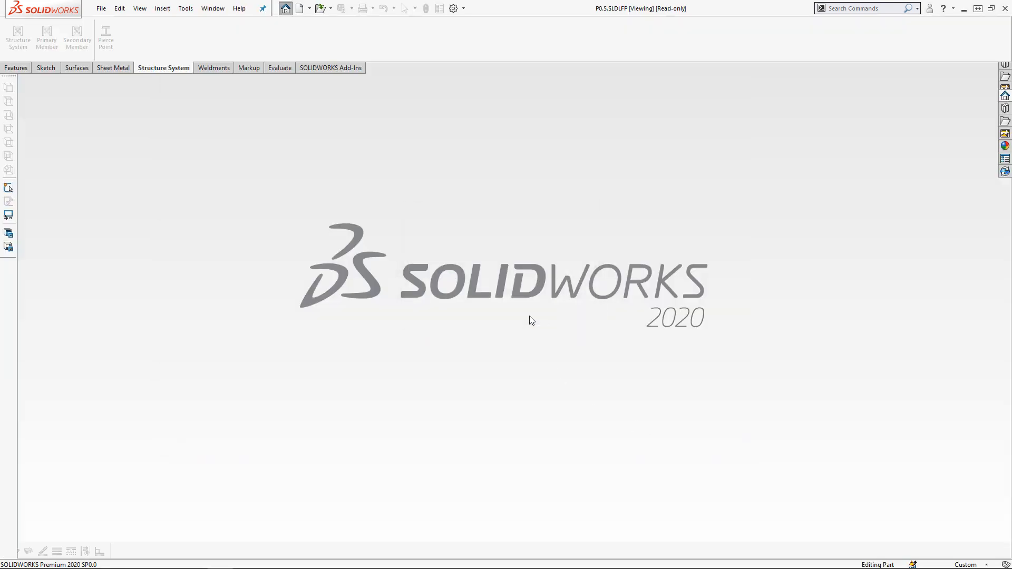
Start saving the read-only profile, dismiss the warning and choose the Desktop location
{"action": "left_click", "coordinate": [299, 7]}
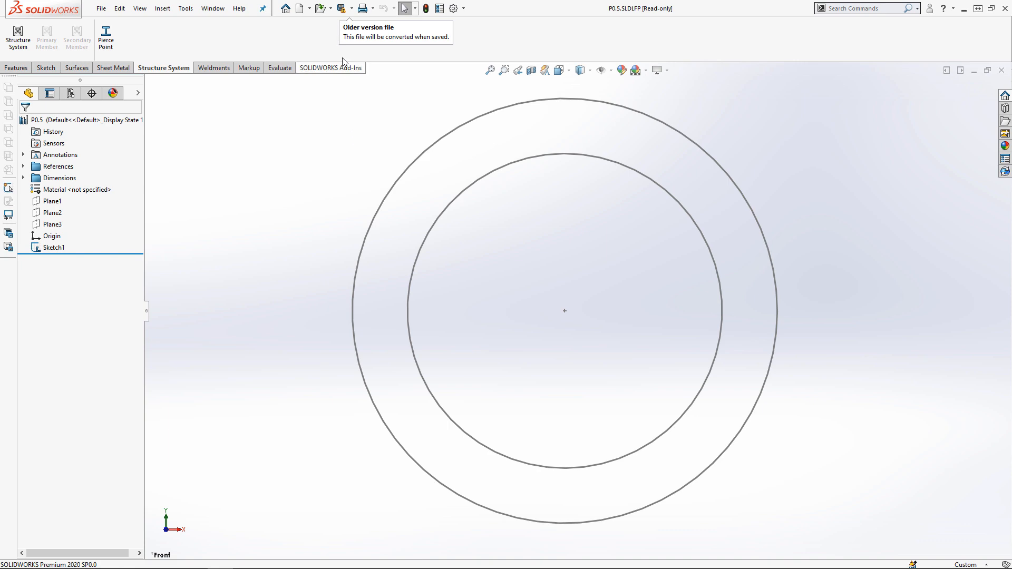
{"action": "left_click", "coordinate": [340, 7]}
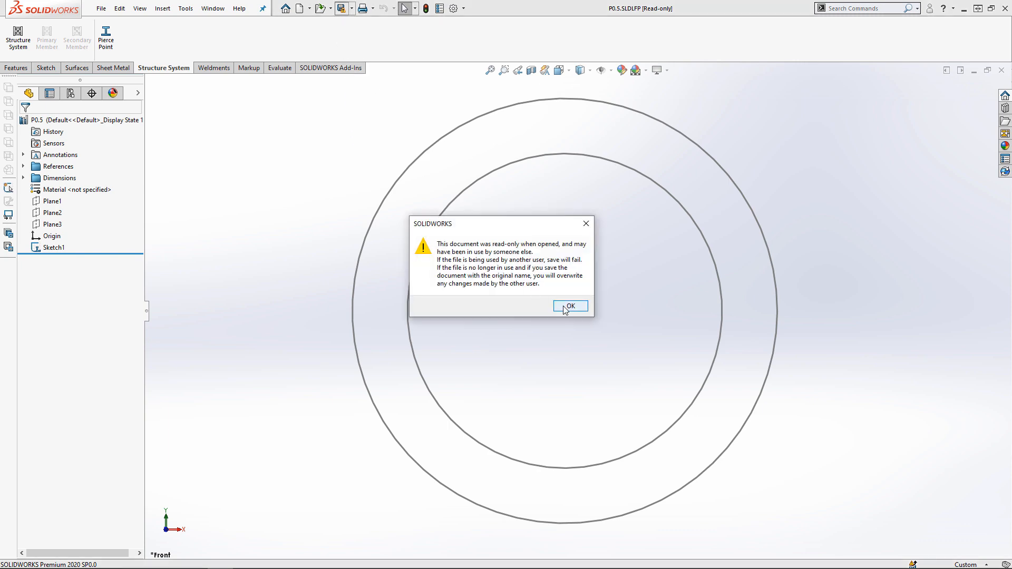
{"action": "left_click", "coordinate": [569, 305]}
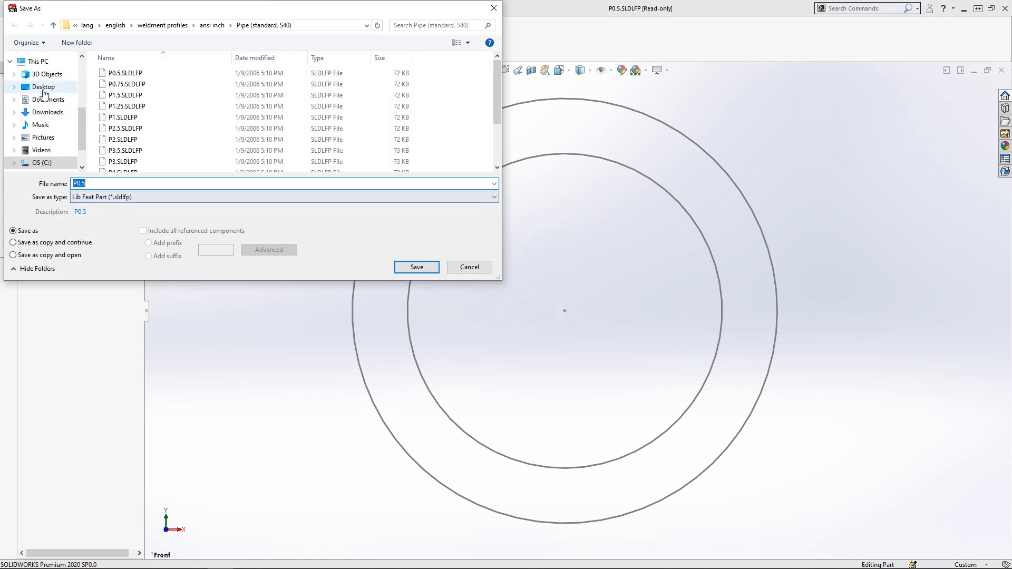
{"action": "left_click", "coordinate": [43, 86]}
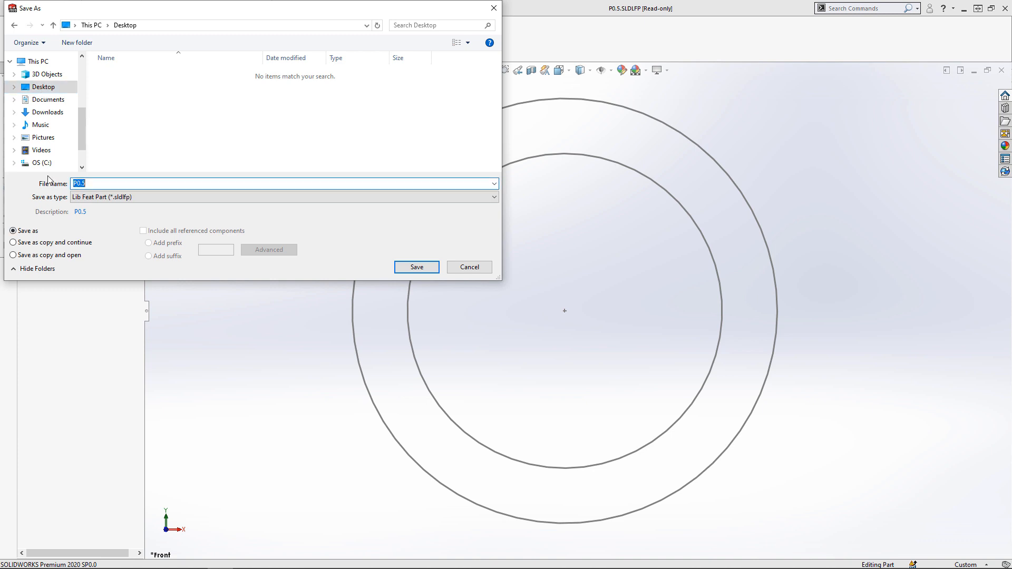
Save the copy as 'schedule 40 pipe', converting it to the current version
{"action": "type", "text": "schedule 40 pip"}
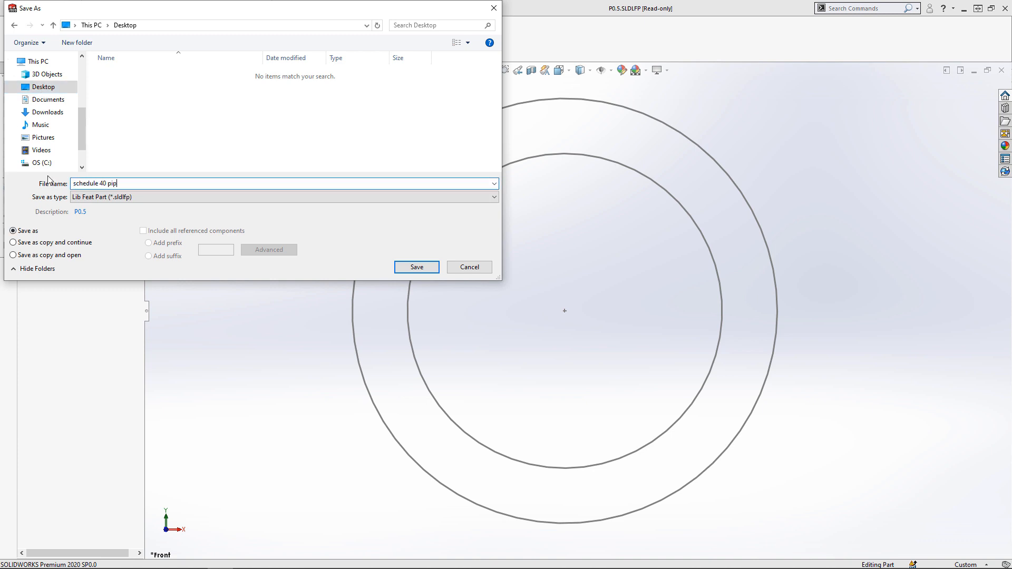
{"action": "left_click", "coordinate": [415, 267]}
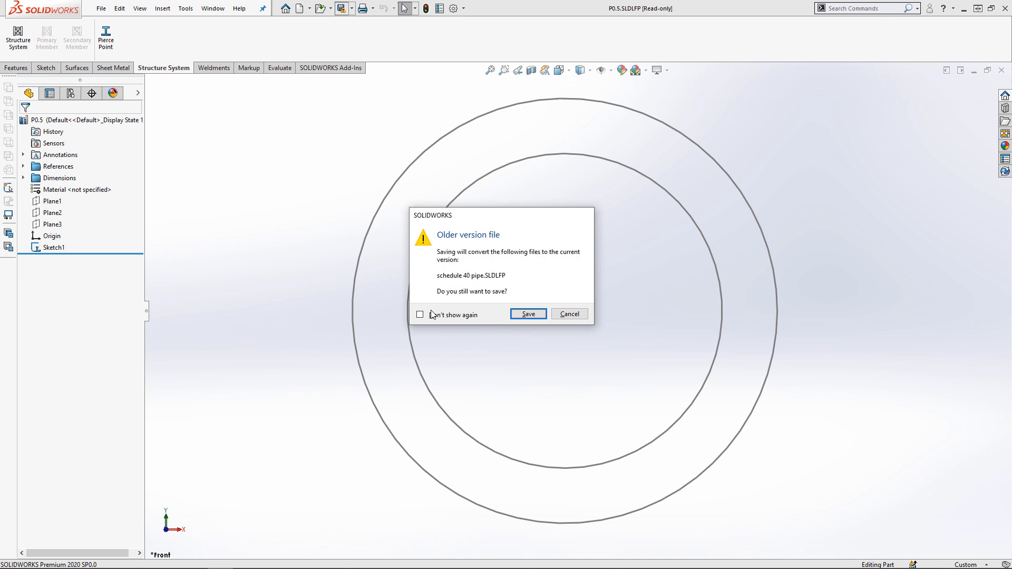
{"action": "left_click", "coordinate": [527, 314]}
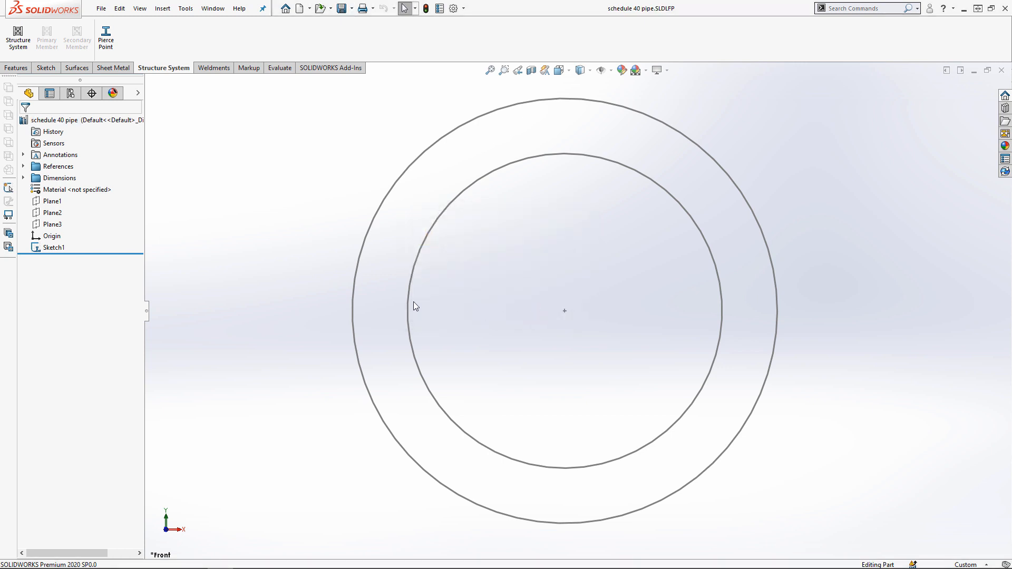
{"action": "mouse_move", "coordinate": [53, 246]}
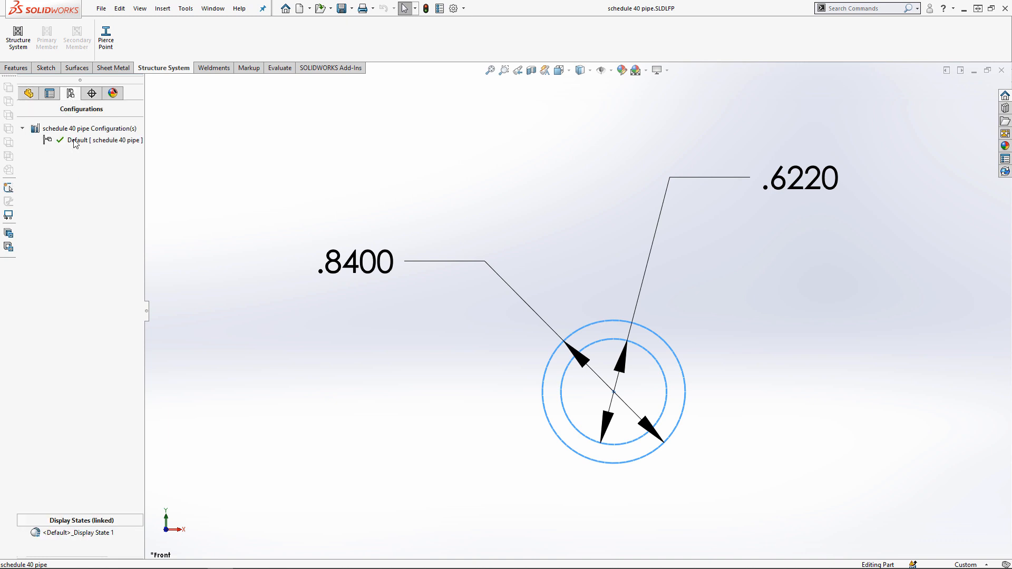
Rename the Default configuration to '0.5 in' with matching description via its Properties
{"action": "right_click", "coordinate": [94, 140]}
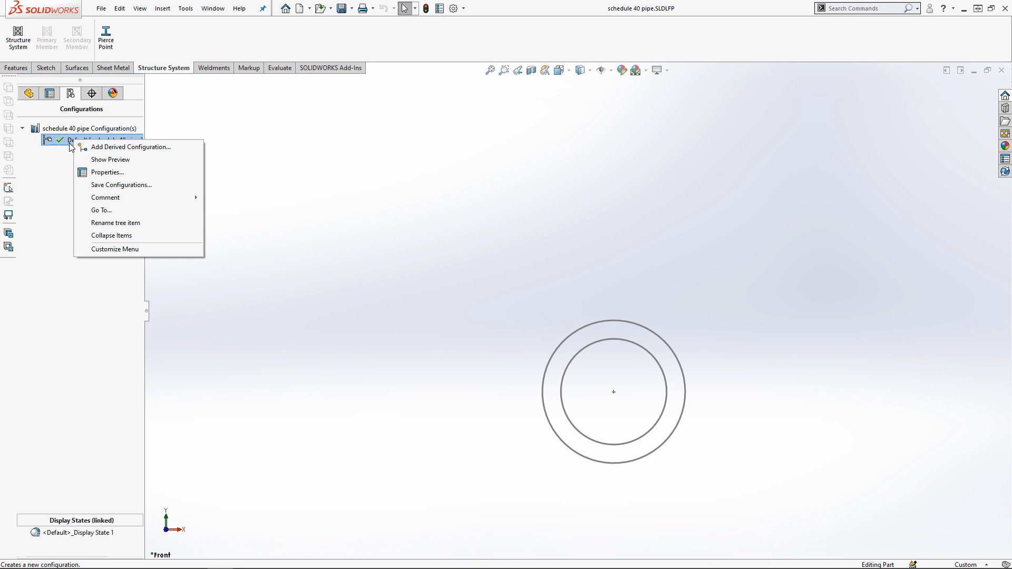
{"action": "left_click", "coordinate": [106, 171]}
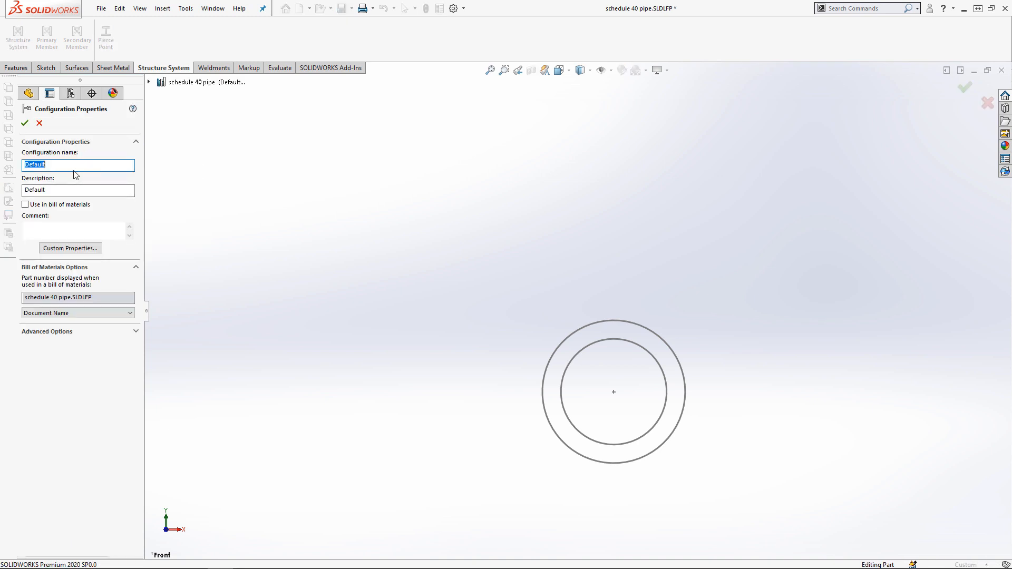
{"action": "type", "text": "0.5"}
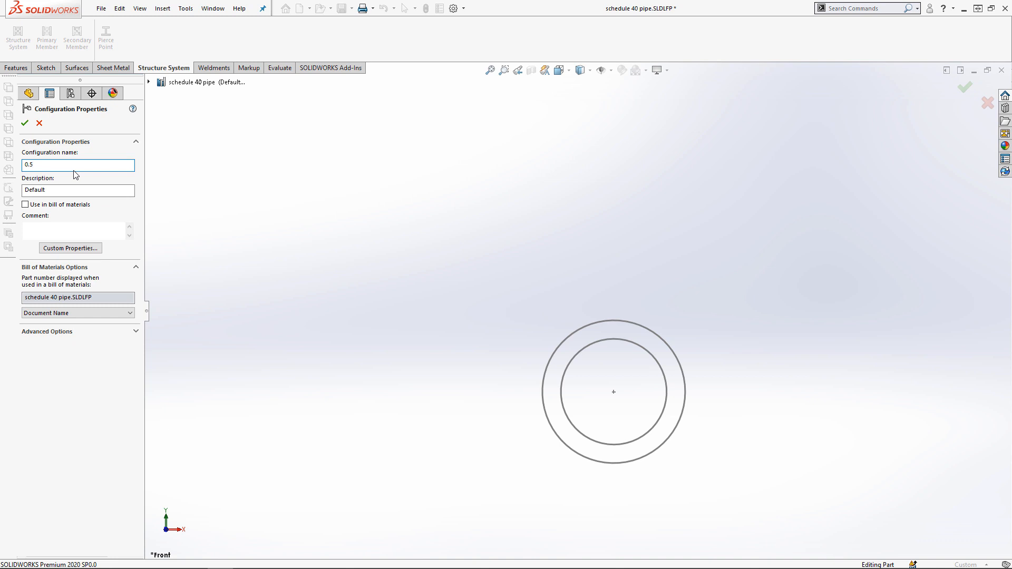
{"action": "type", "text": "in"}
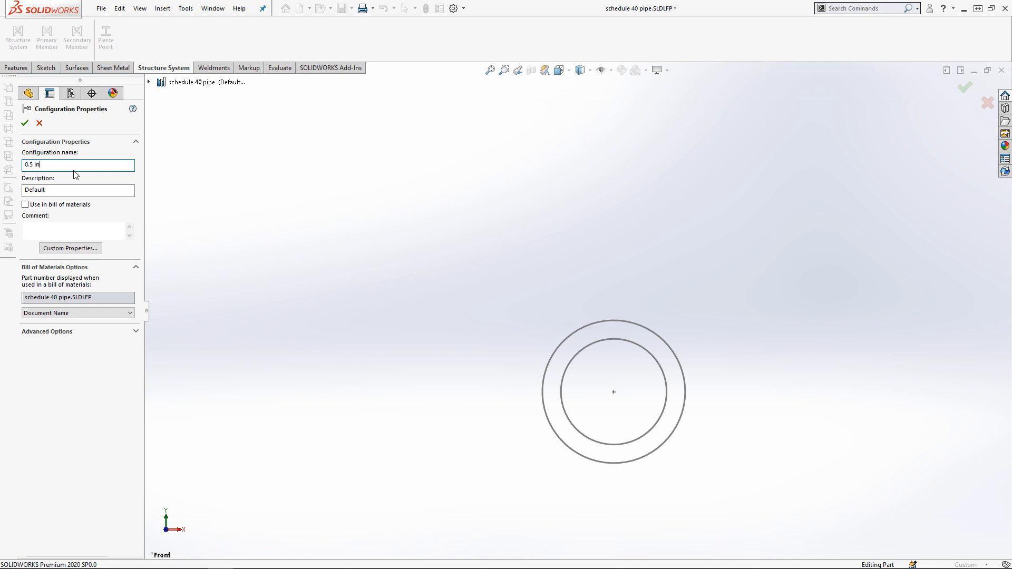
{"action": "triple_click", "coordinate": [76, 165]}
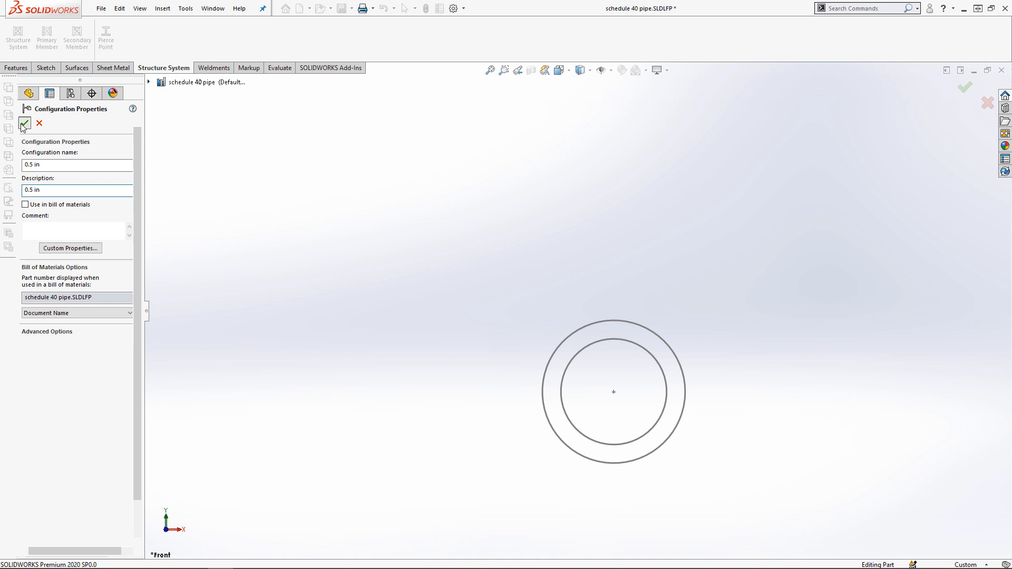
{"action": "left_click", "coordinate": [25, 124]}
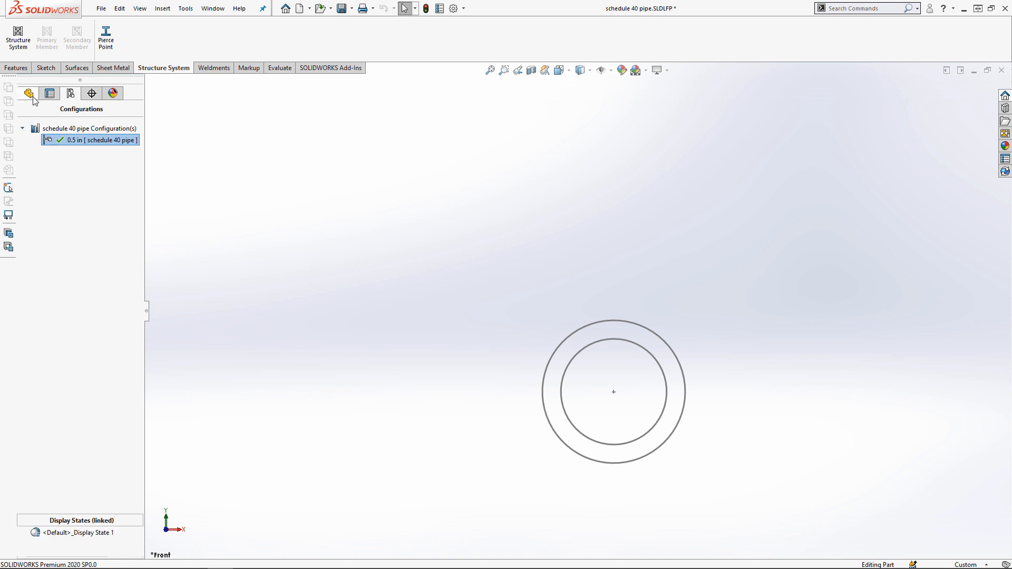
{"action": "left_click", "coordinate": [30, 93]}
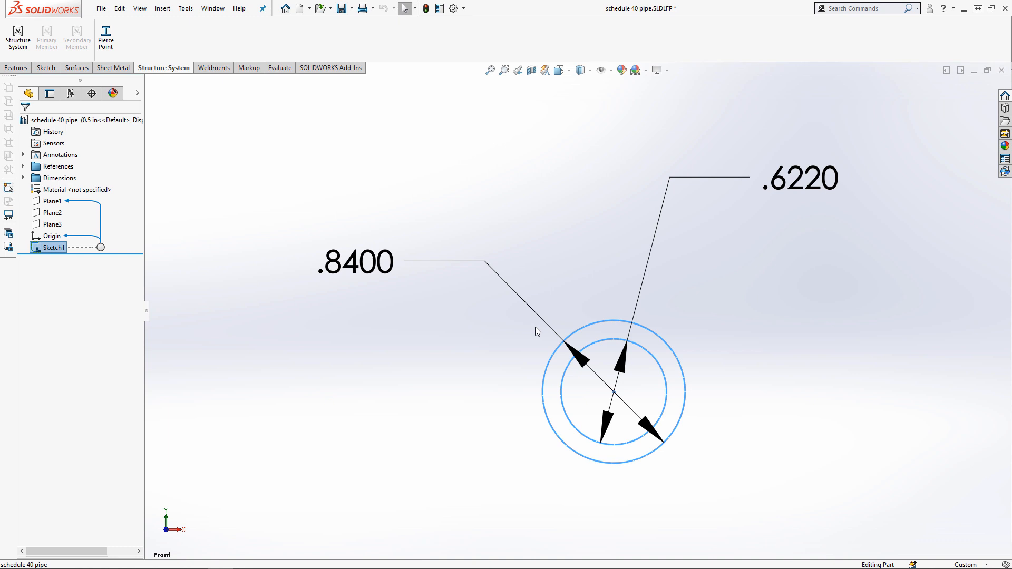
Configure the .8400 outer and inner diameters in a table and add a 0.375 configuration row
{"action": "right_click", "coordinate": [355, 263]}
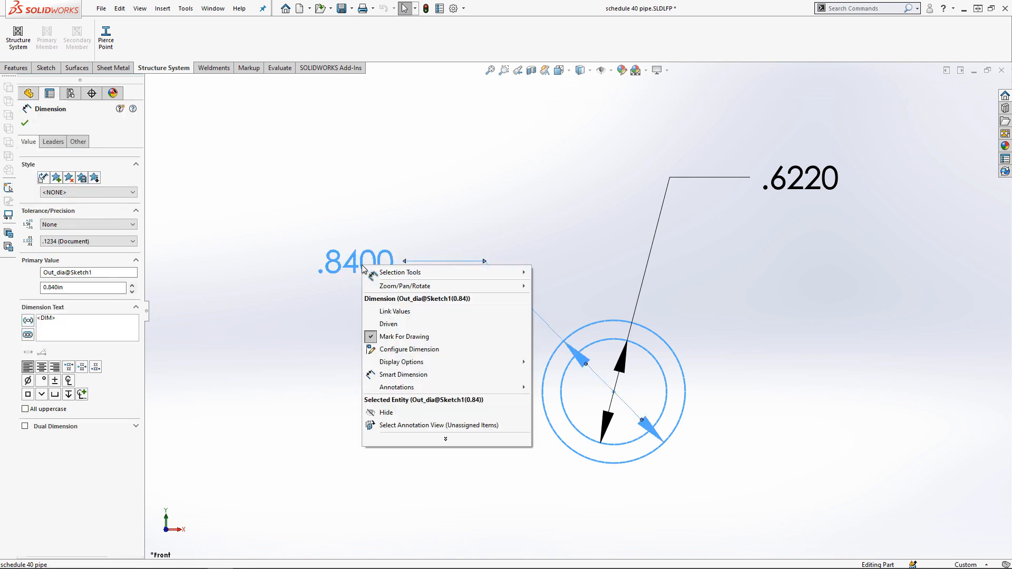
{"action": "left_click", "coordinate": [409, 349]}
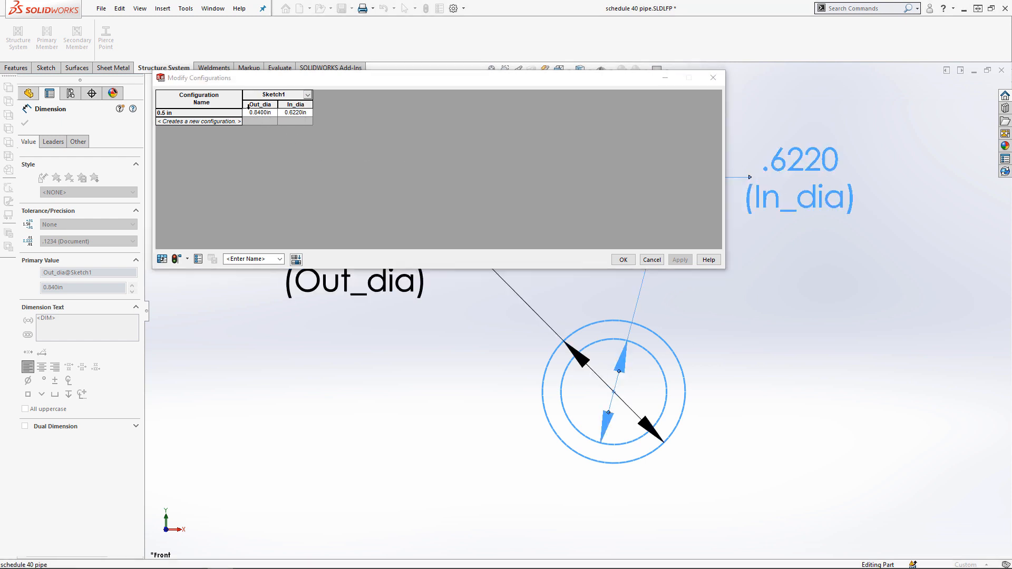
{"action": "type", "text": "design table"}
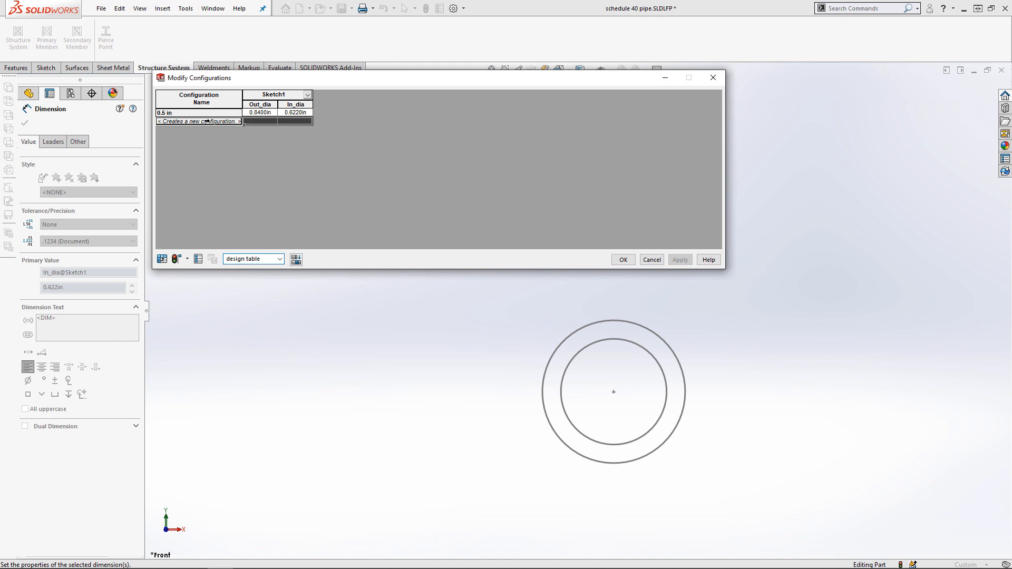
{"action": "type", "text": "0.375 in"}
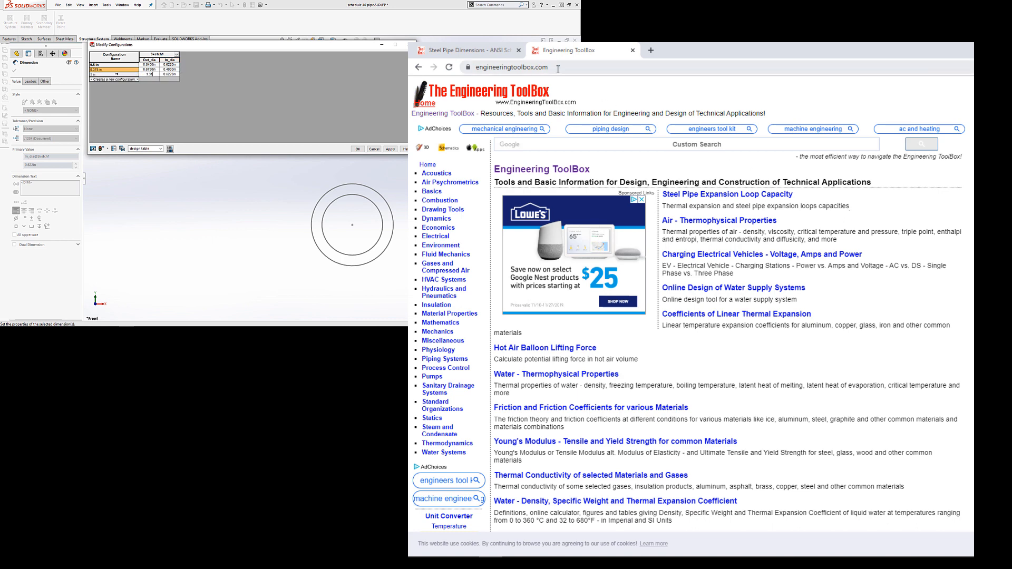
Read the ANSI Schedule 40 diameters for 1 in and 2 in, fill the rows and confirm the configurations
{"action": "scroll", "scroll_direction": "down", "scroll_amount": 3}
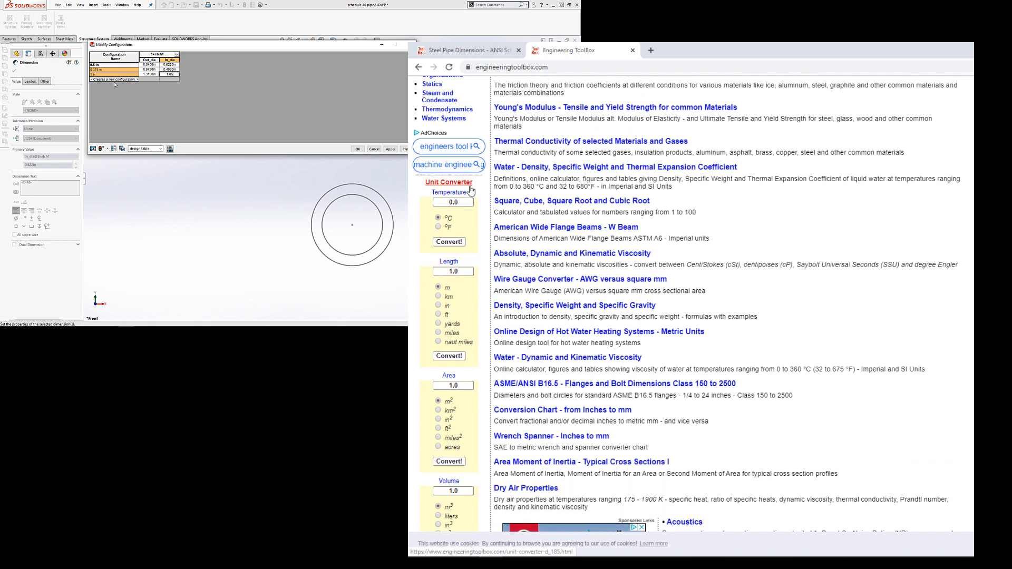
{"action": "scroll", "scroll_direction": "up", "scroll_amount": 3}
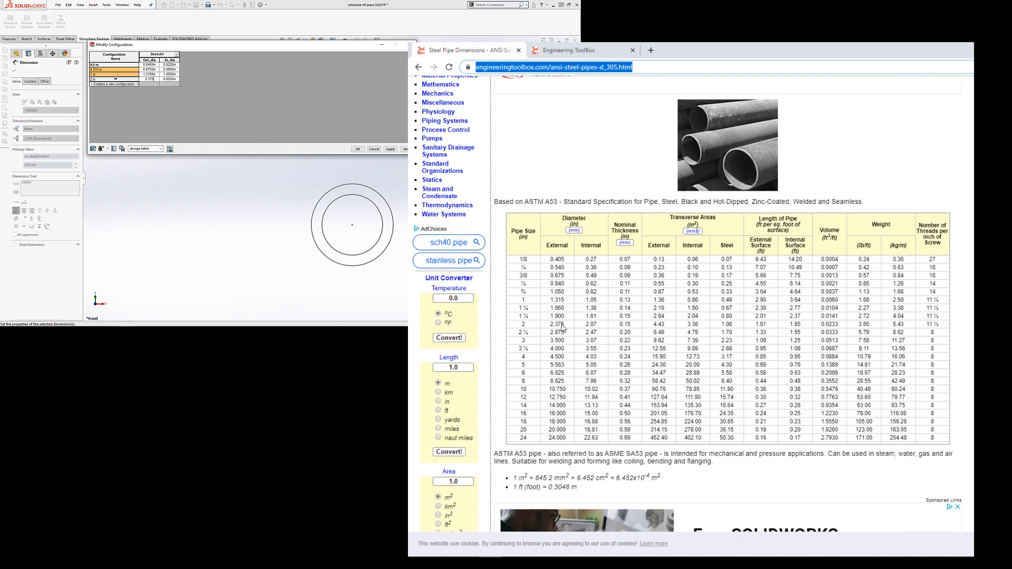
{"action": "scroll", "scroll_direction": "up", "scroll_amount": 3}
{"action": "type", "text": "2.0700"}
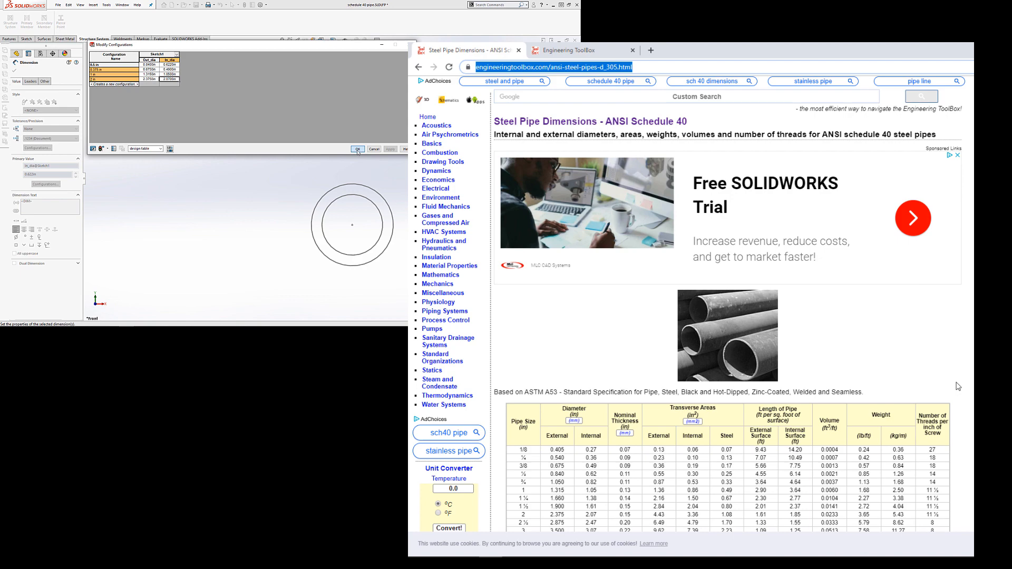
{"action": "left_click", "coordinate": [356, 149]}
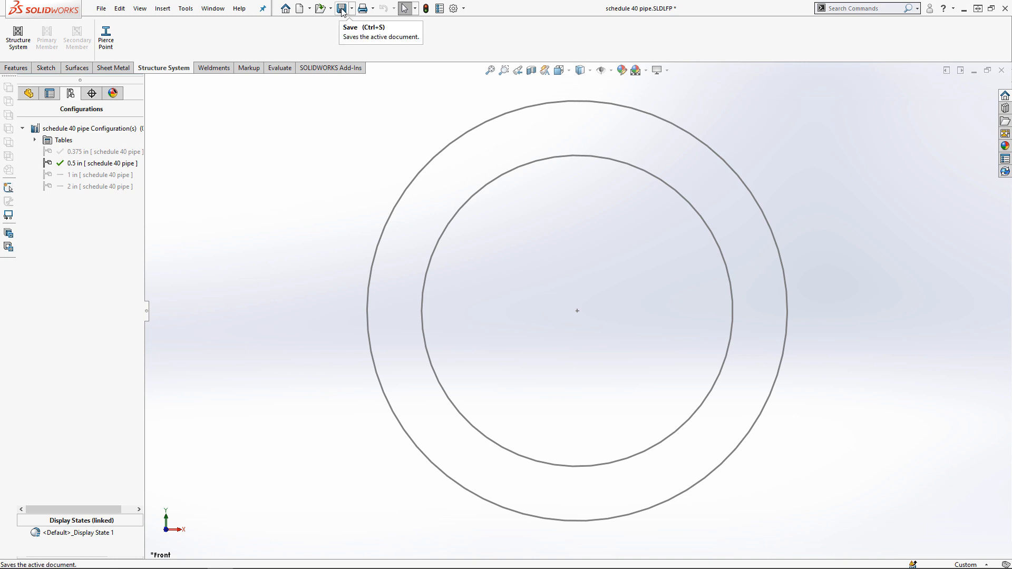
Save the schedule 40 pipe profile with its four size configurations
{"action": "left_click", "coordinate": [341, 7]}
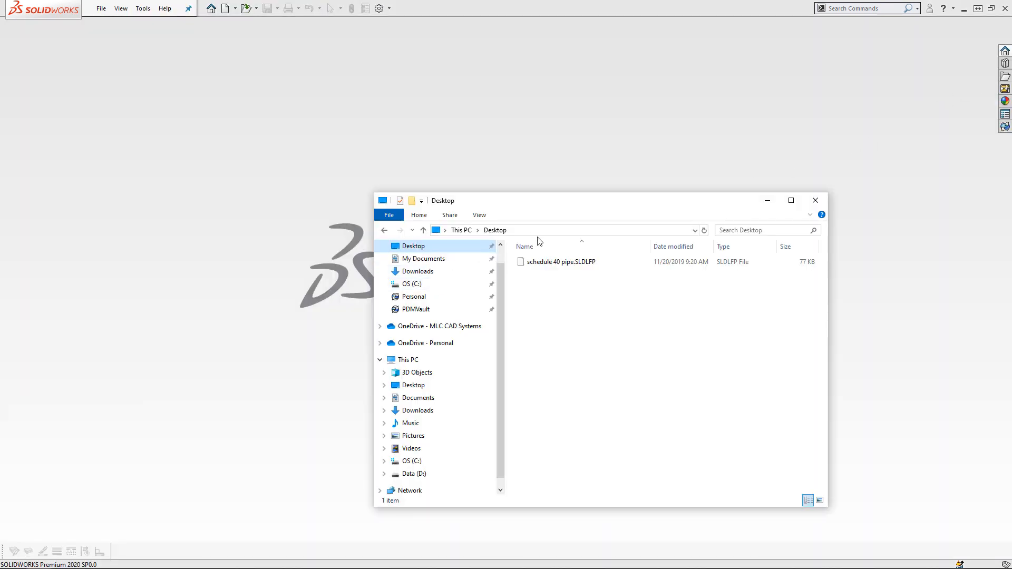
Browse to SOLIDWORKS > lang > english > weldment profiles > ansi inch
{"action": "left_click", "coordinate": [407, 360]}
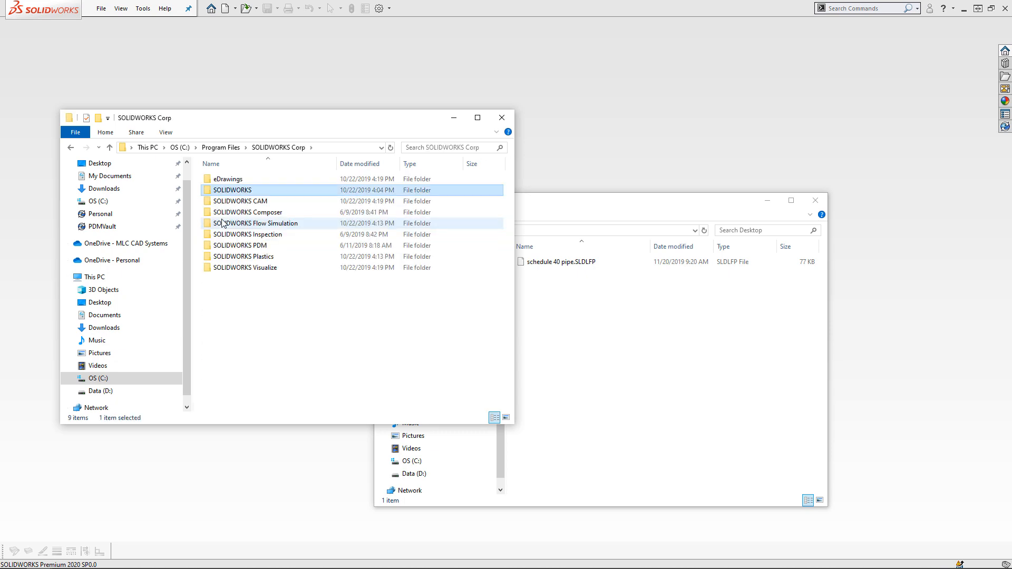
{"action": "double_click", "coordinate": [234, 189]}
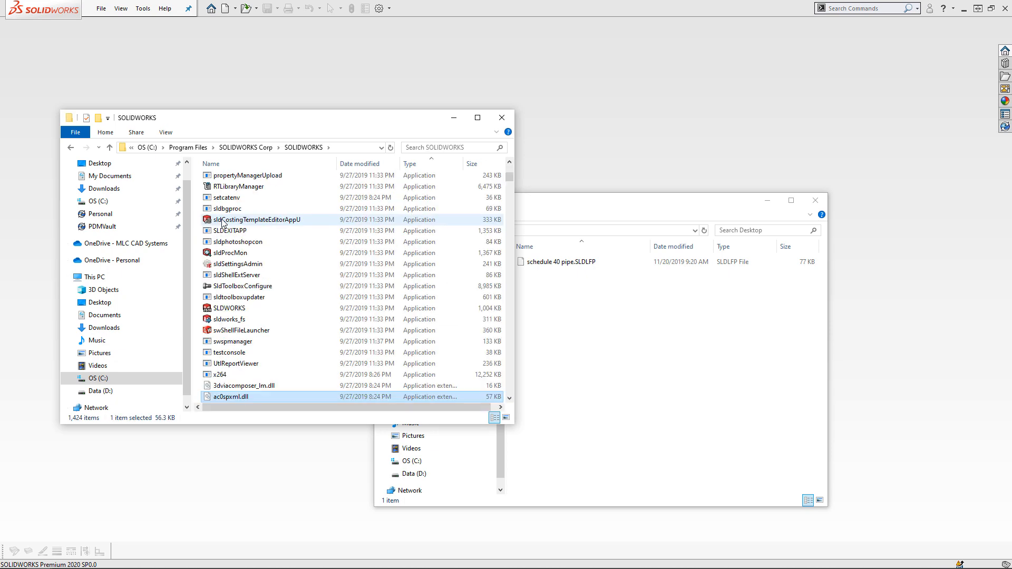
{"action": "scroll", "scroll_direction": "up", "scroll_amount": 3}
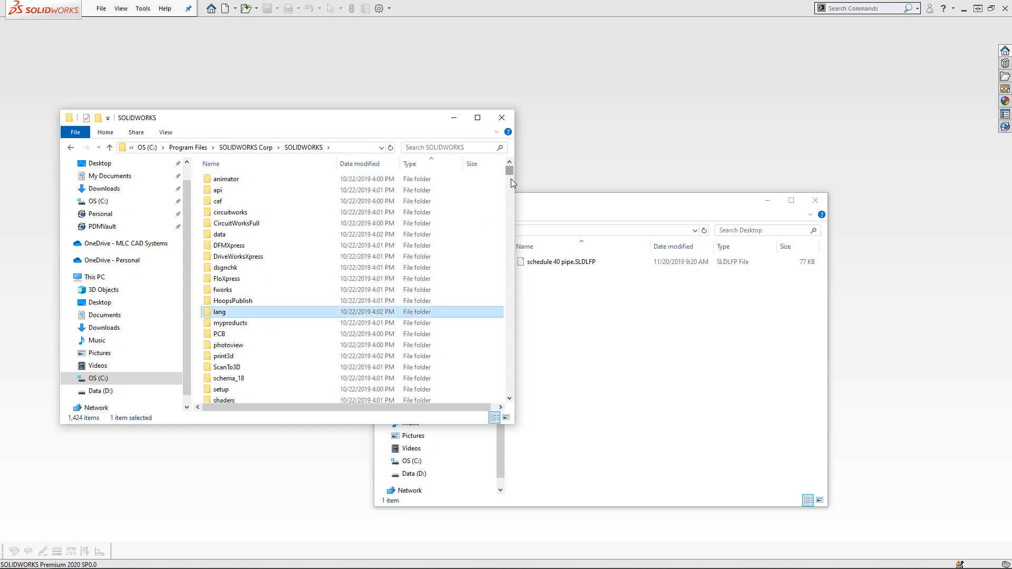
{"action": "double_click", "coordinate": [219, 312]}
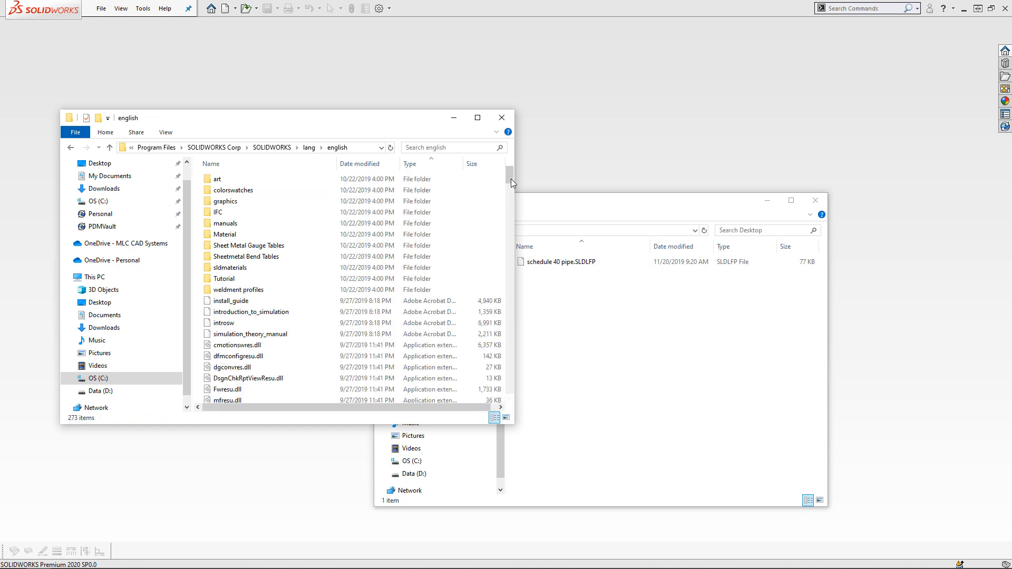
{"action": "left_click", "coordinate": [218, 180]}
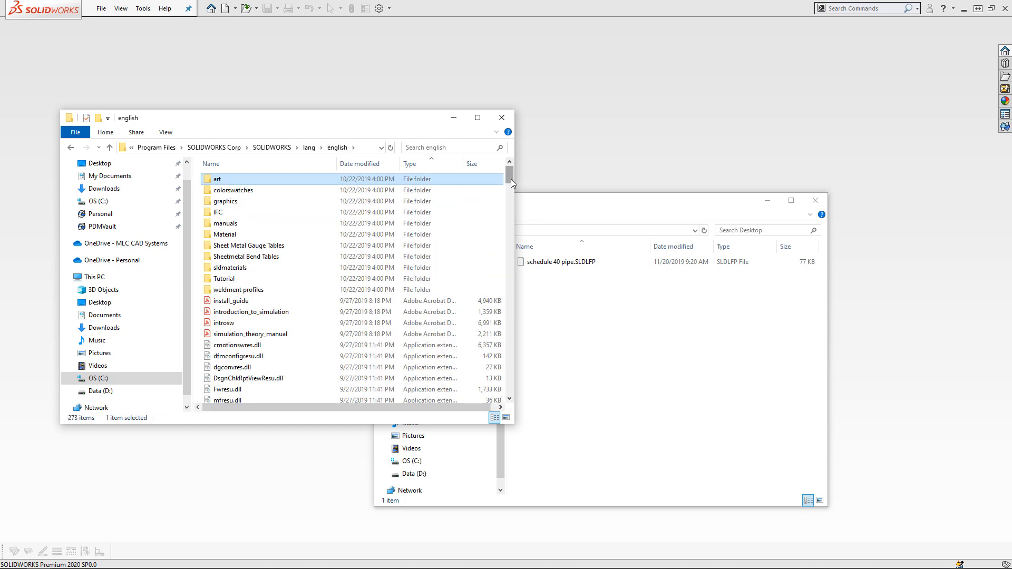
{"action": "double_click", "coordinate": [239, 289]}
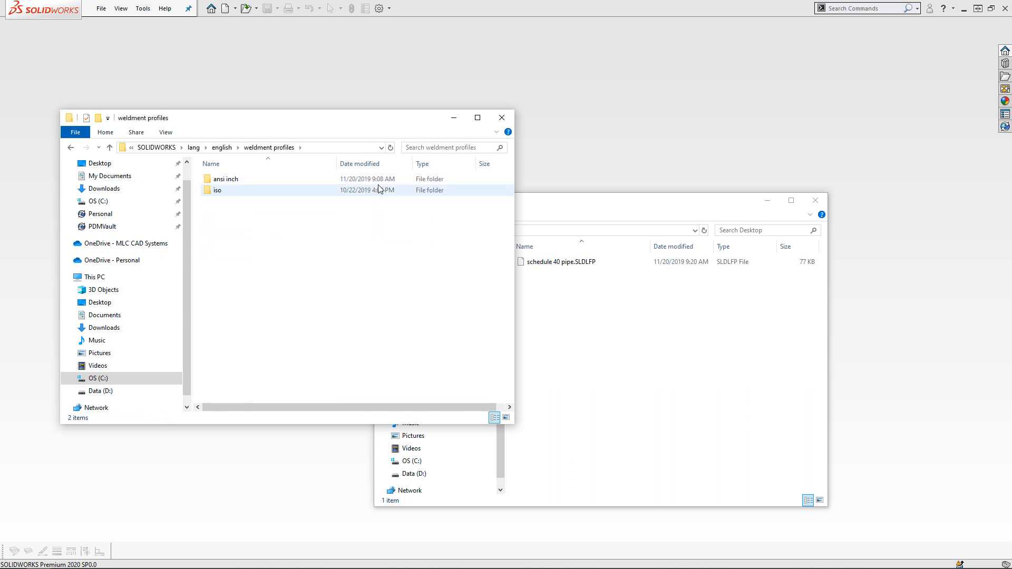
{"action": "double_click", "coordinate": [225, 179]}
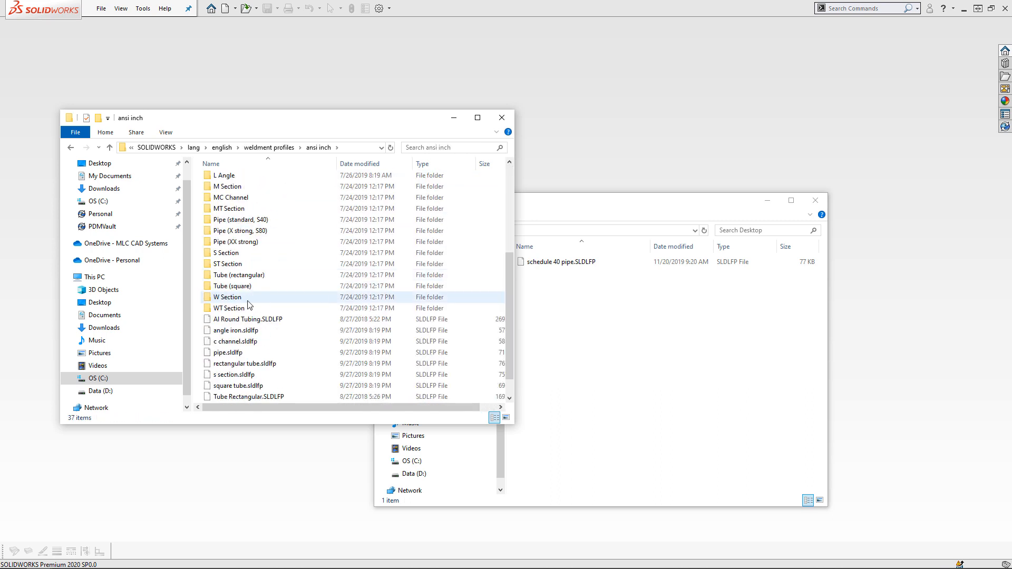
Move the schedule 40 pipe file into ansi inch with administrator permission and close both windows
{"action": "left_click", "coordinate": [560, 262]}
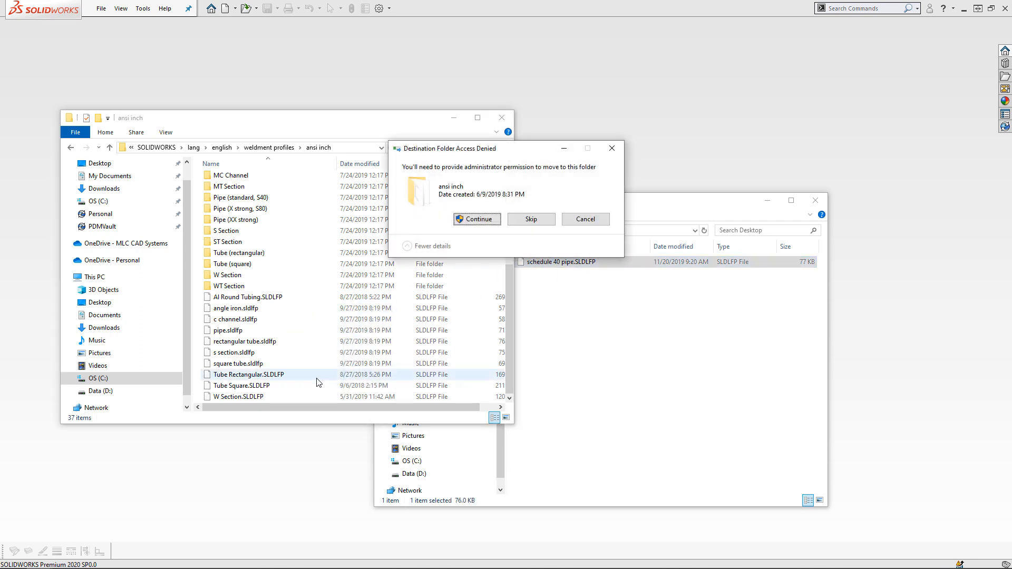
{"action": "left_click", "coordinate": [476, 219]}
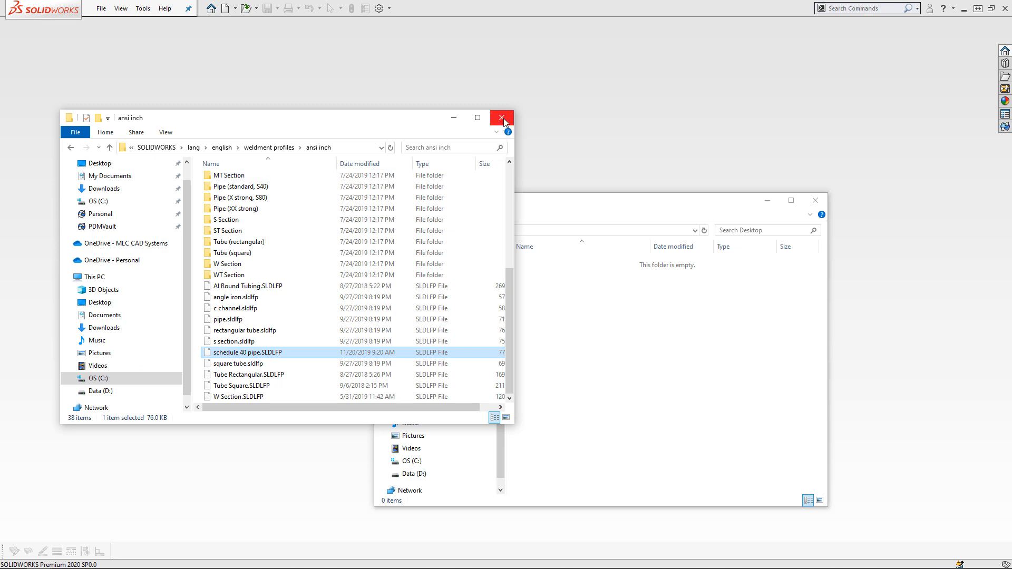
{"action": "left_click", "coordinate": [502, 117]}
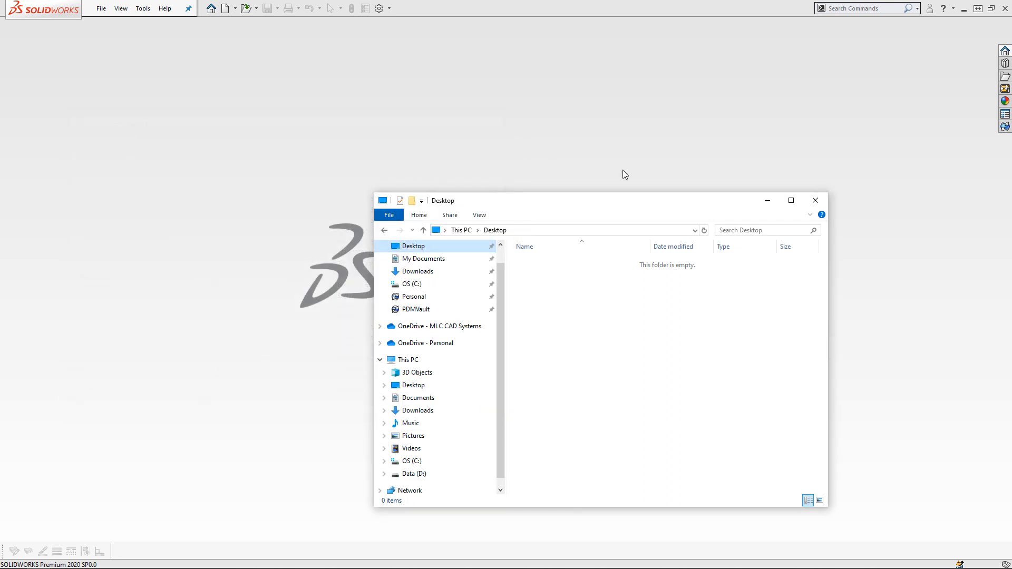
{"action": "left_click", "coordinate": [814, 200]}
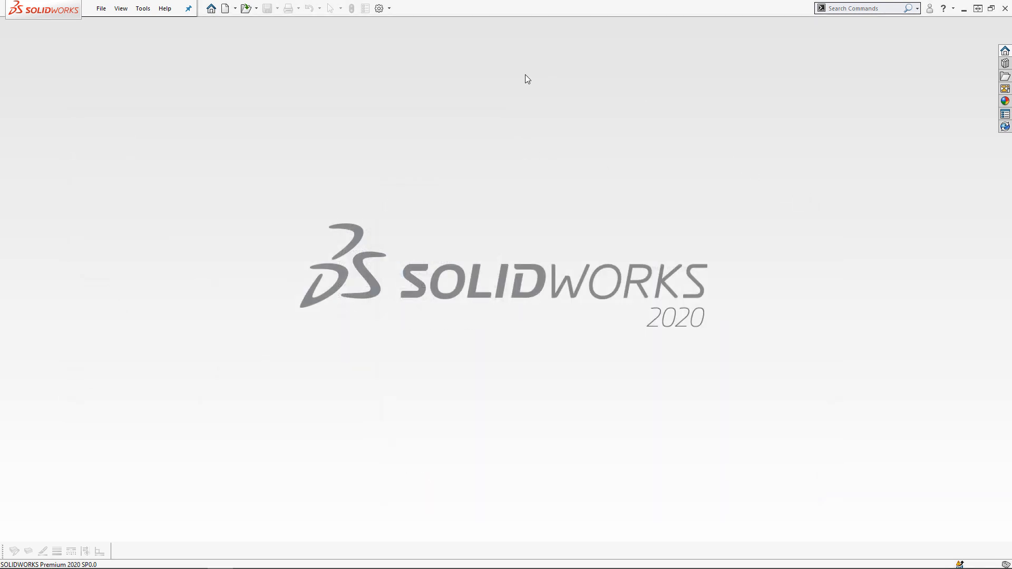
Open the recent Structure System part and start a new primary member's profile settings
{"action": "left_click", "coordinate": [211, 7]}
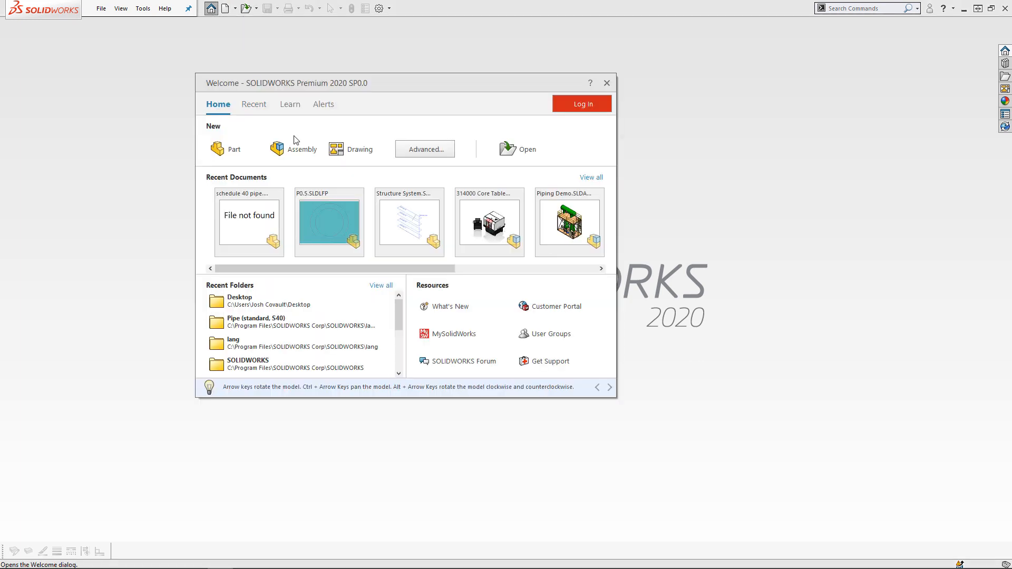
{"action": "left_click", "coordinate": [409, 222]}
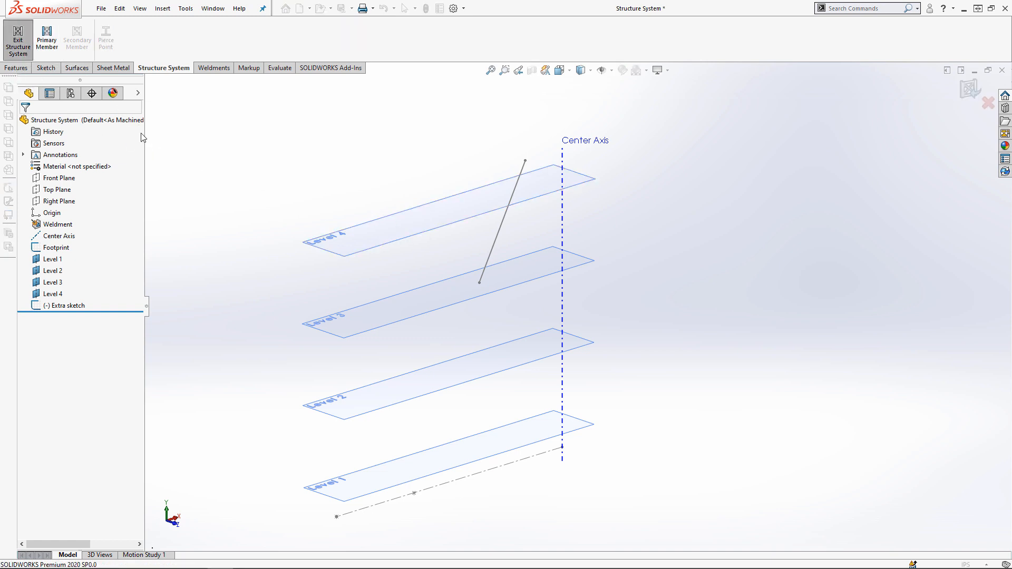
{"action": "left_click", "coordinate": [45, 38]}
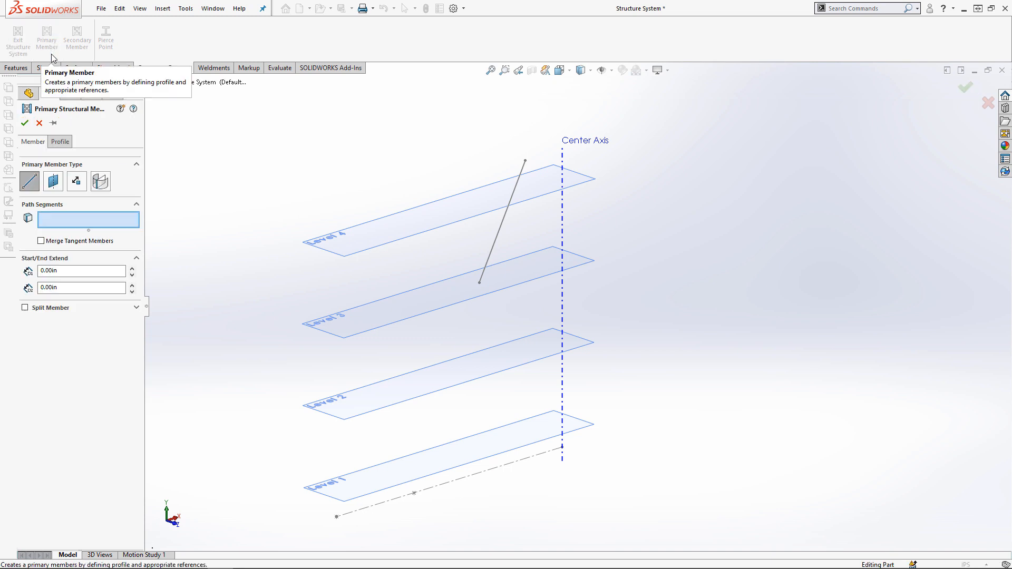
{"action": "left_click", "coordinate": [59, 141]}
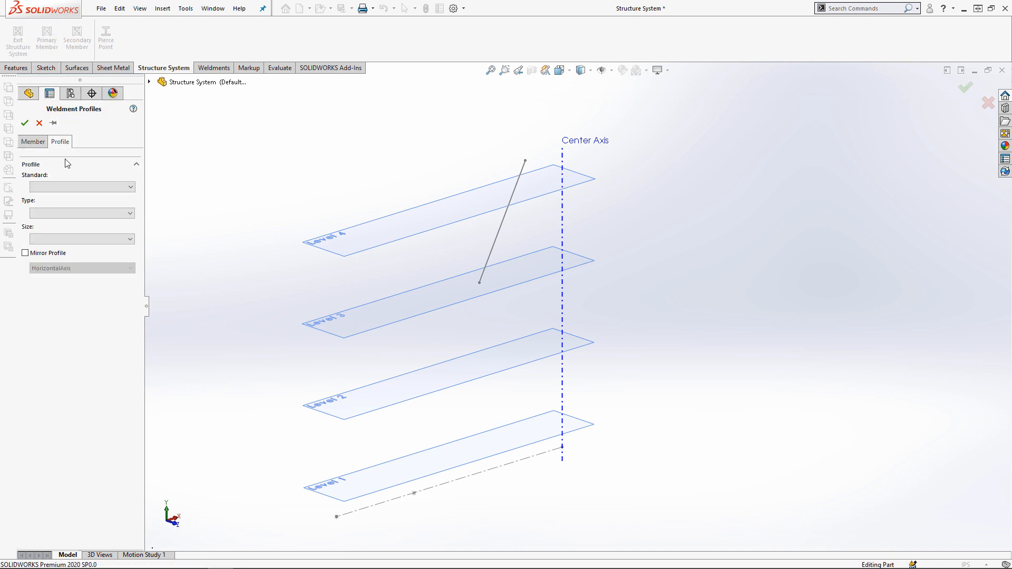
Set the member profile to ansi inch, schedule 40 pipe, size 2 in
{"action": "left_click", "coordinate": [81, 187]}
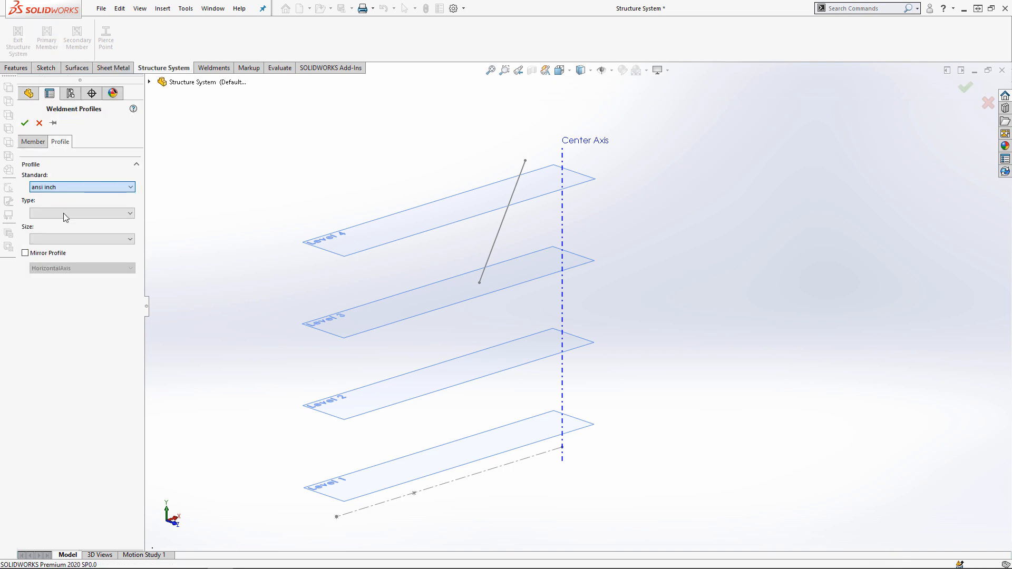
{"action": "left_click", "coordinate": [82, 213]}
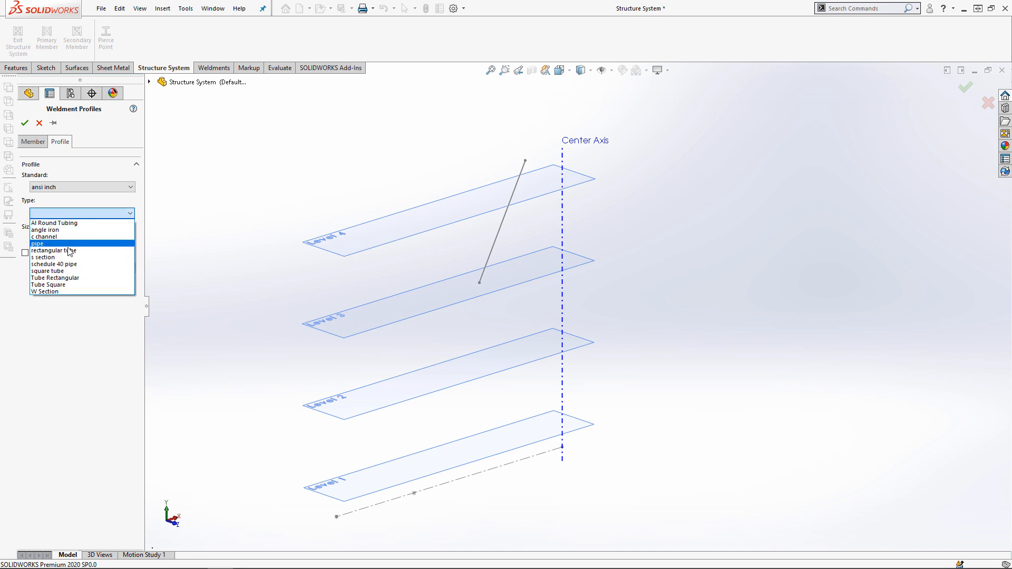
{"action": "left_click", "coordinate": [54, 263]}
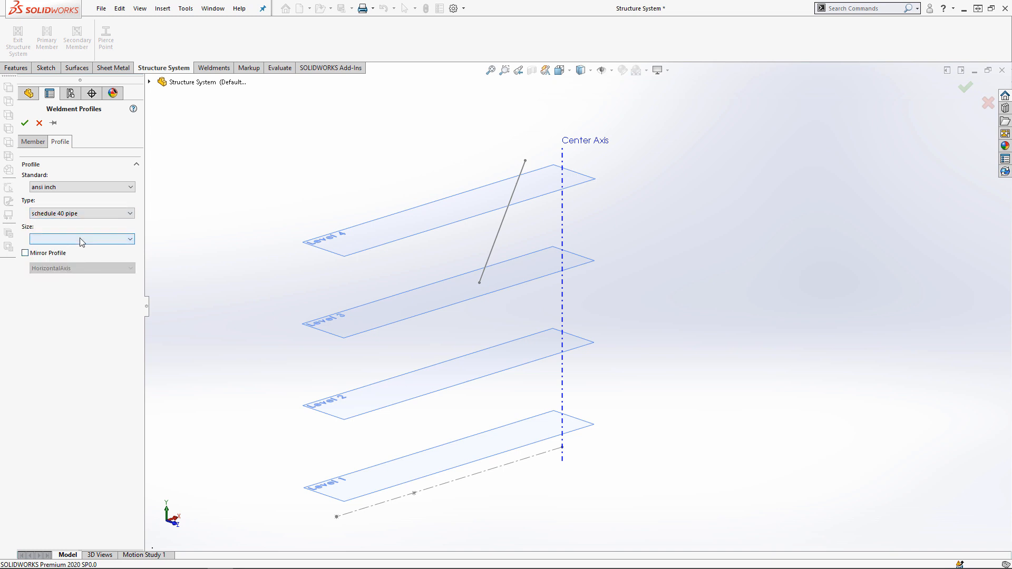
{"action": "left_click", "coordinate": [77, 239]}
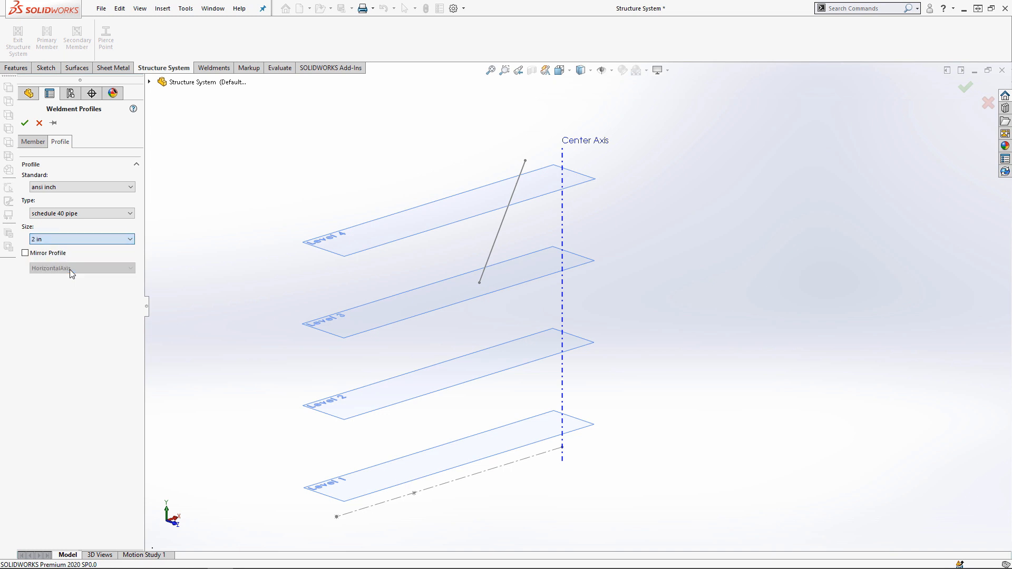